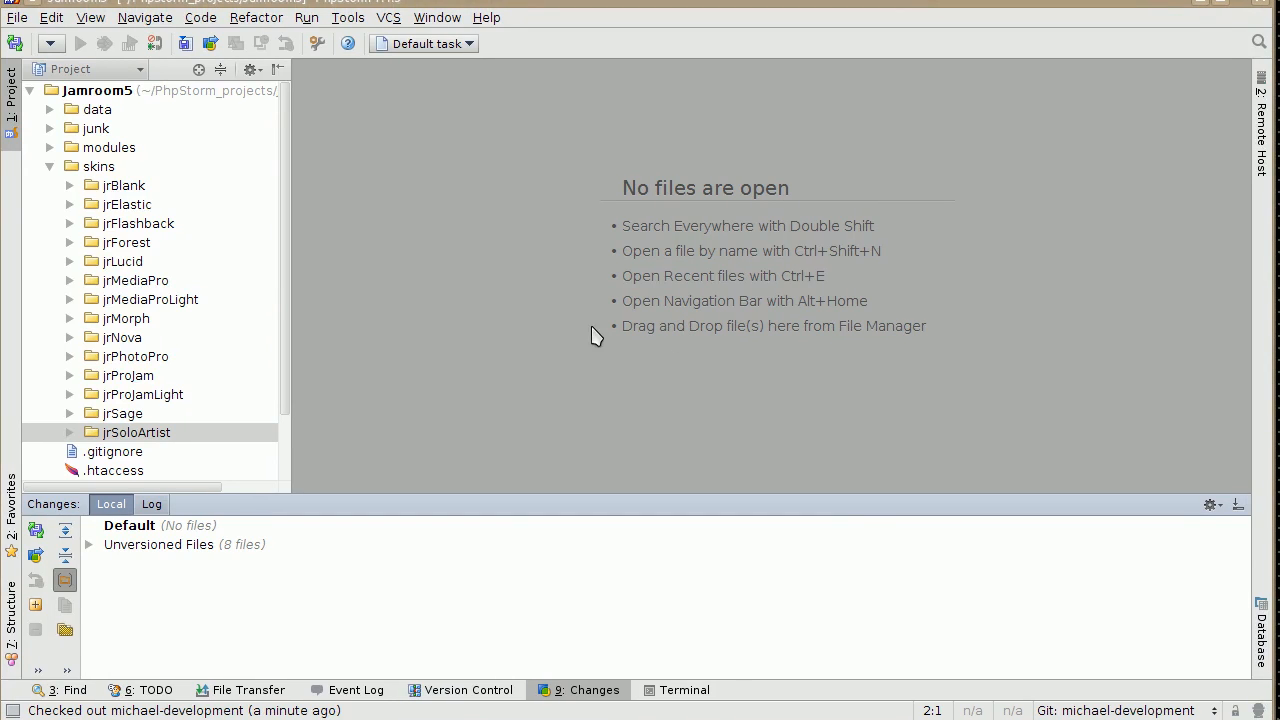
mouse_move(835, 358)
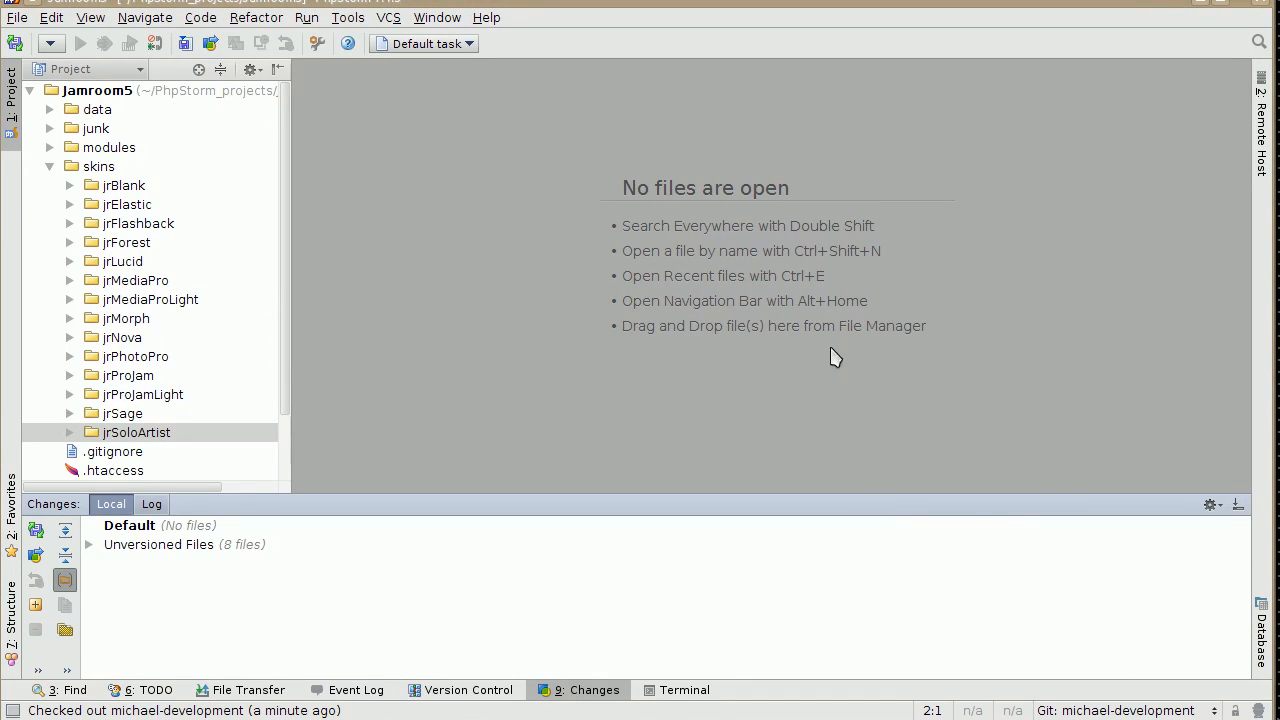
mouse_move(663, 258)
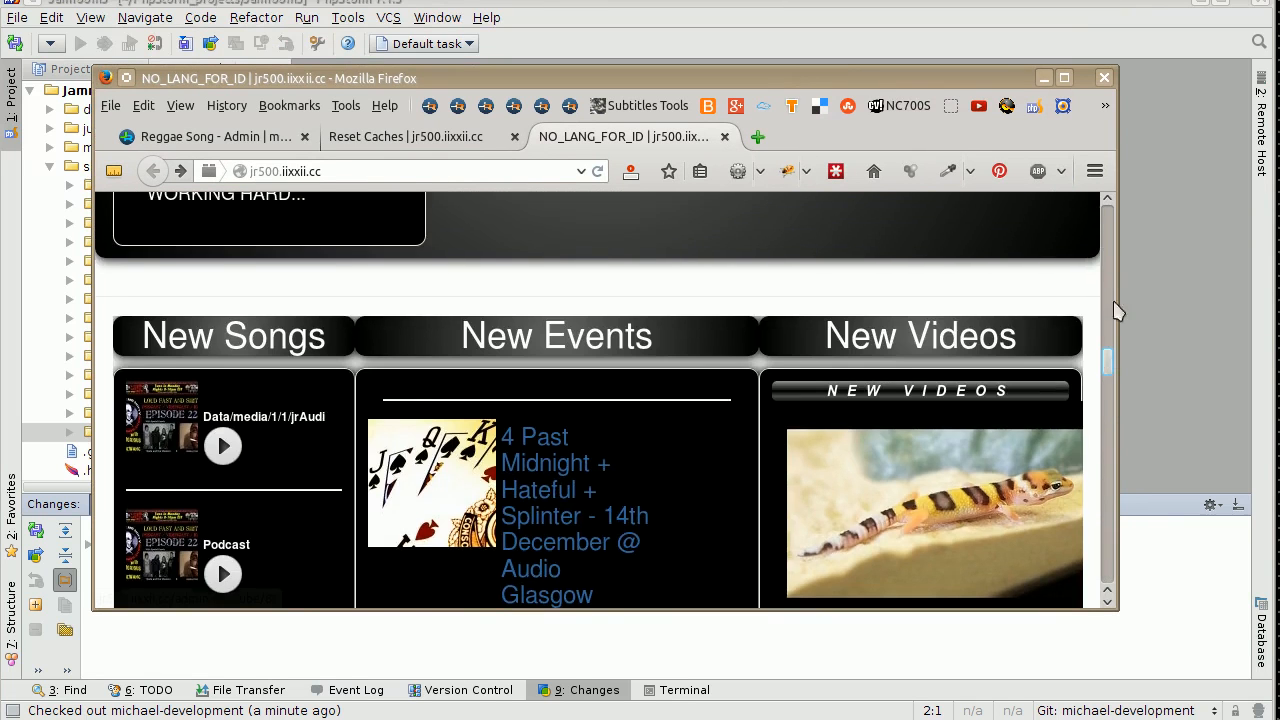
Start a new Git branch from michael-development via the Git Branches popup
scroll("up", 3)
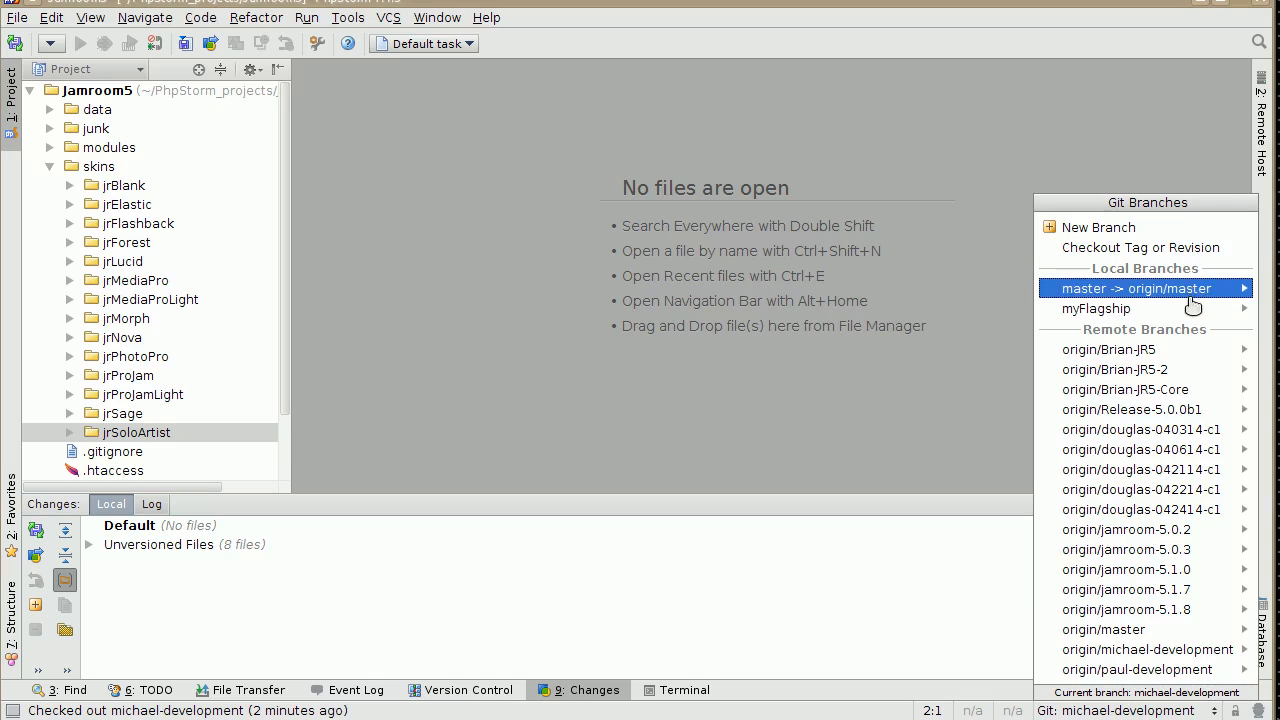
mouse_move(1098, 227)
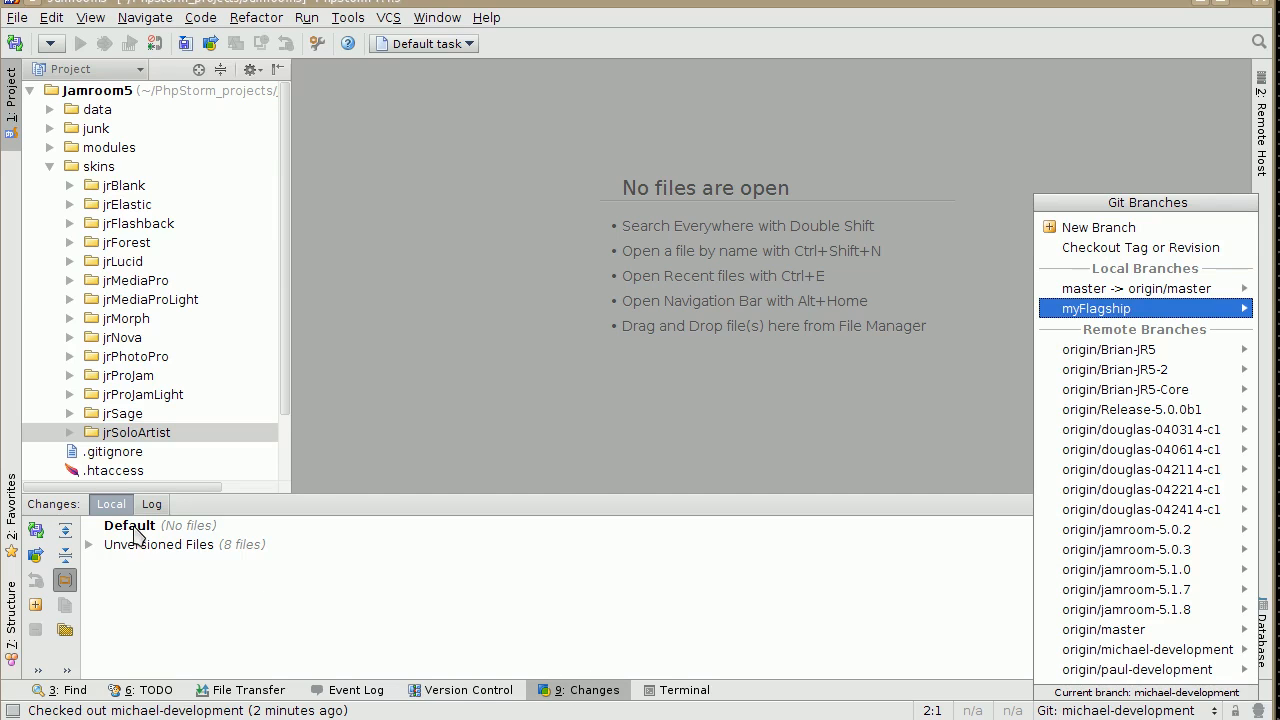
mouse_move(735, 463)
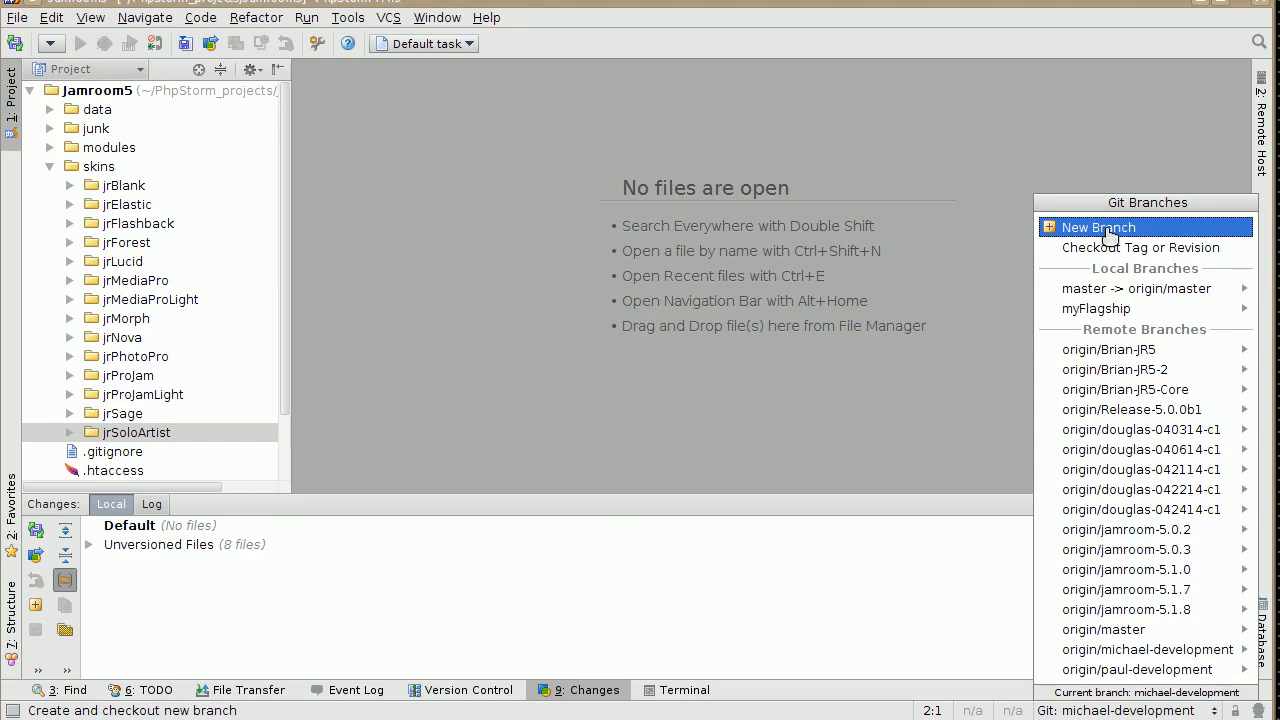
left_click(1097, 227)
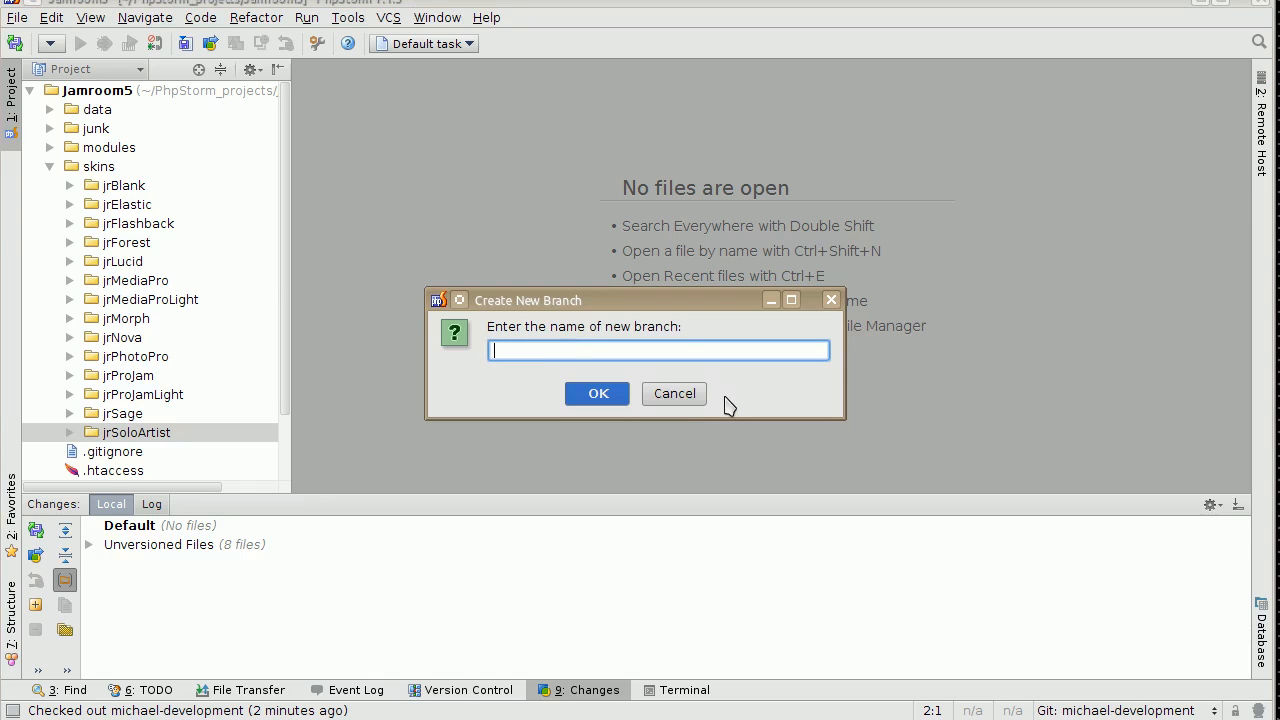
Name the new branch 'development-for-myflagship' and confirm it
type("development-")
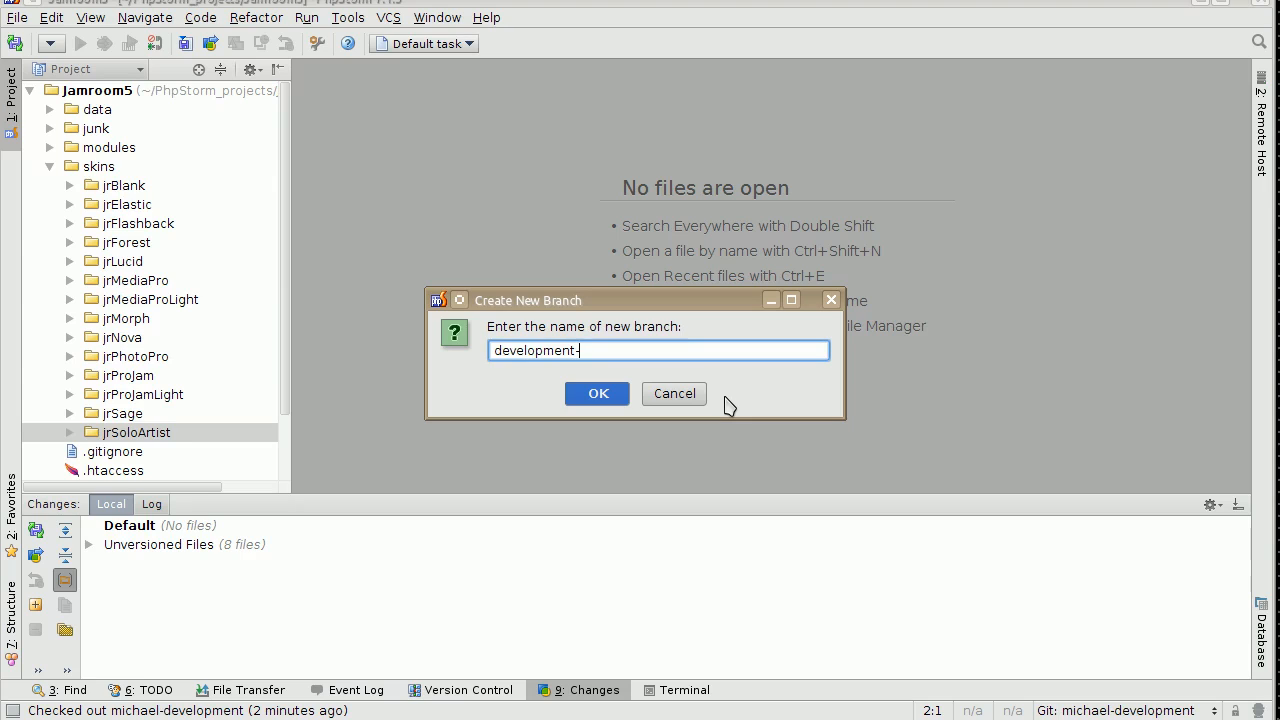
type("for-")
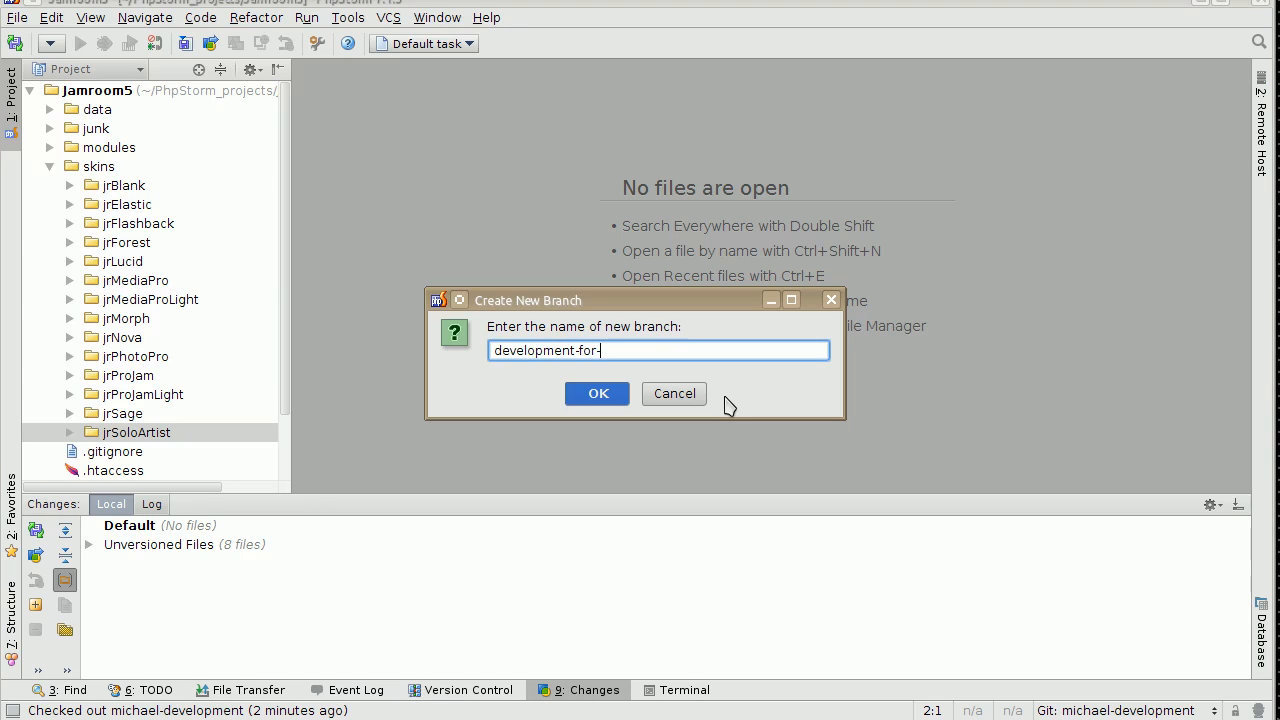
type("myflaga")
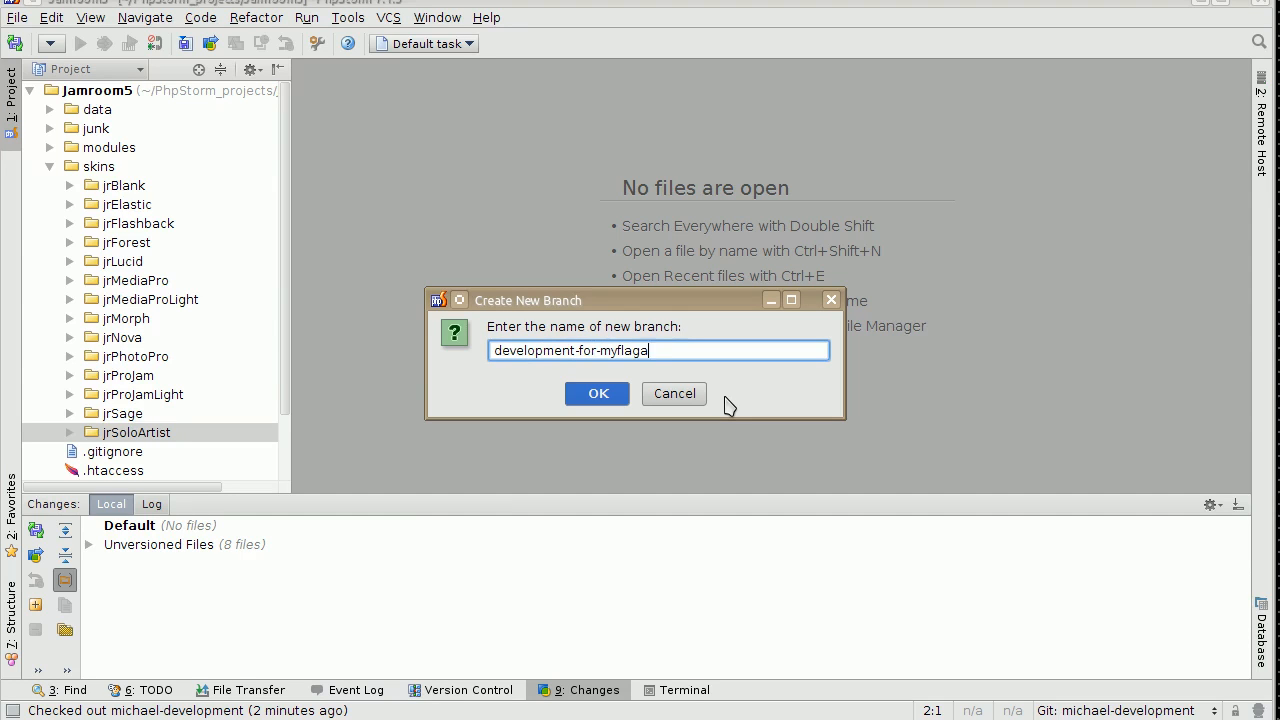
type("ship")
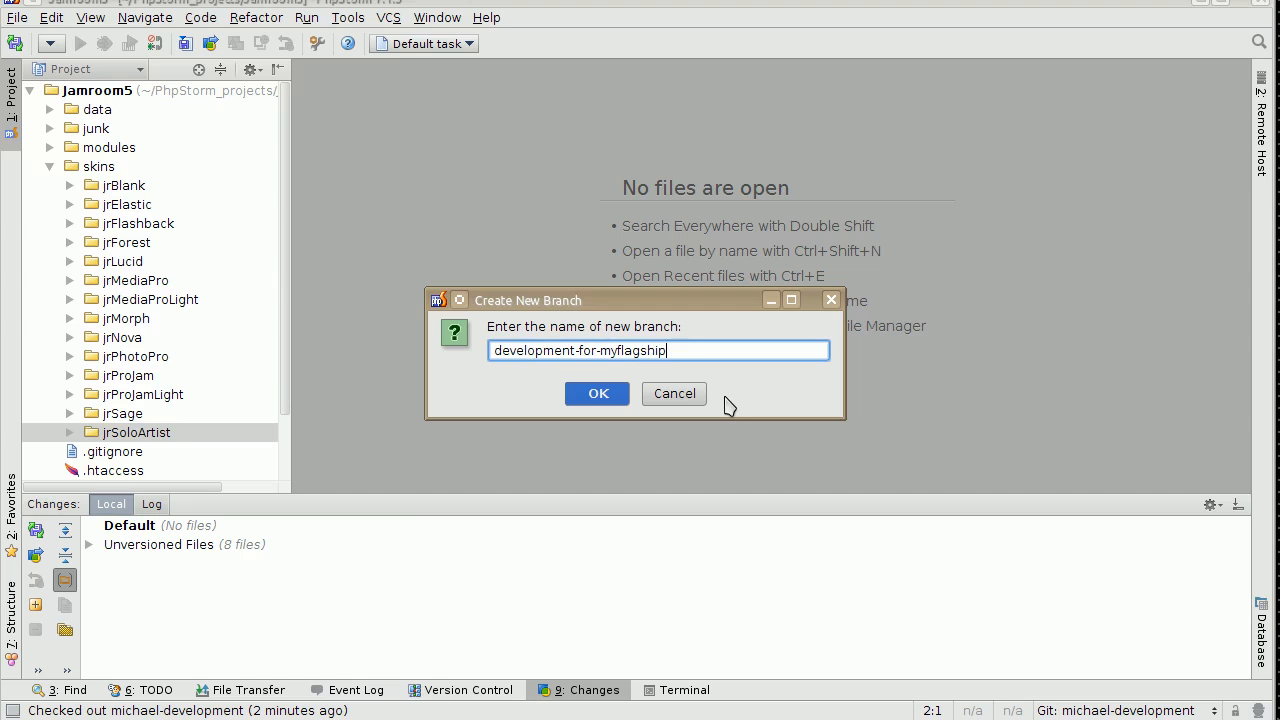
left_click(597, 393)
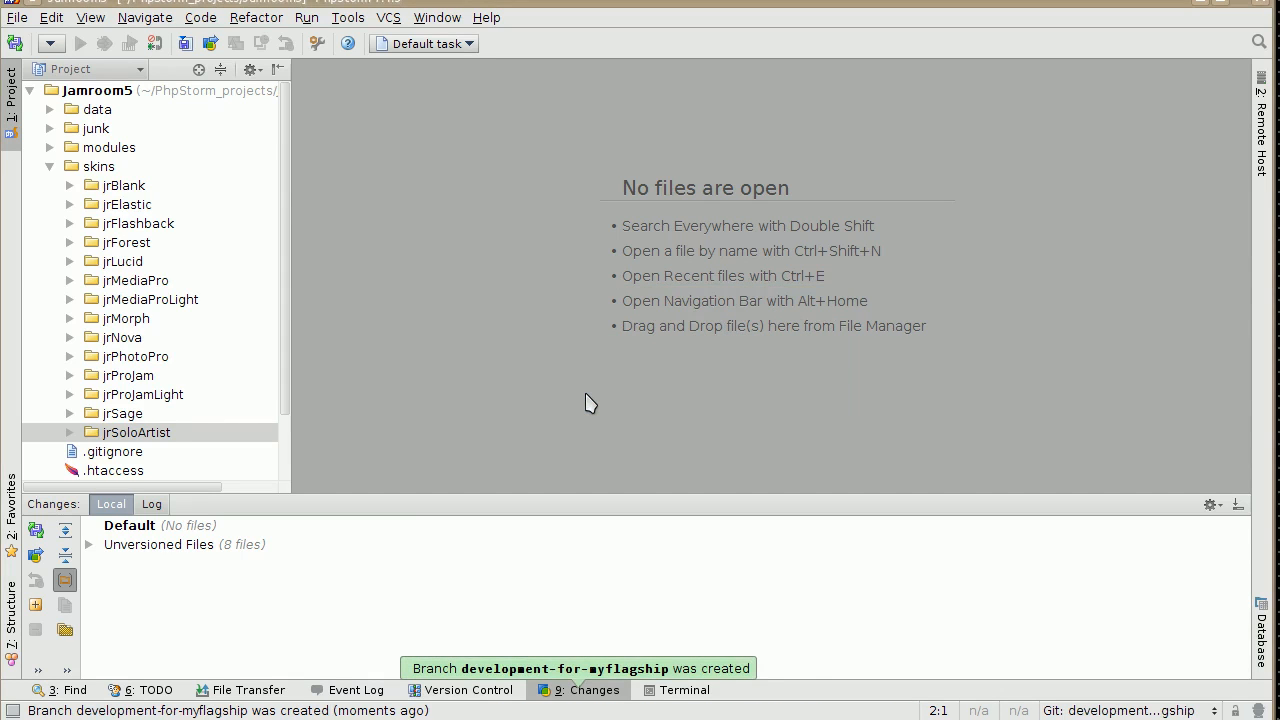
mouse_move(1130, 712)
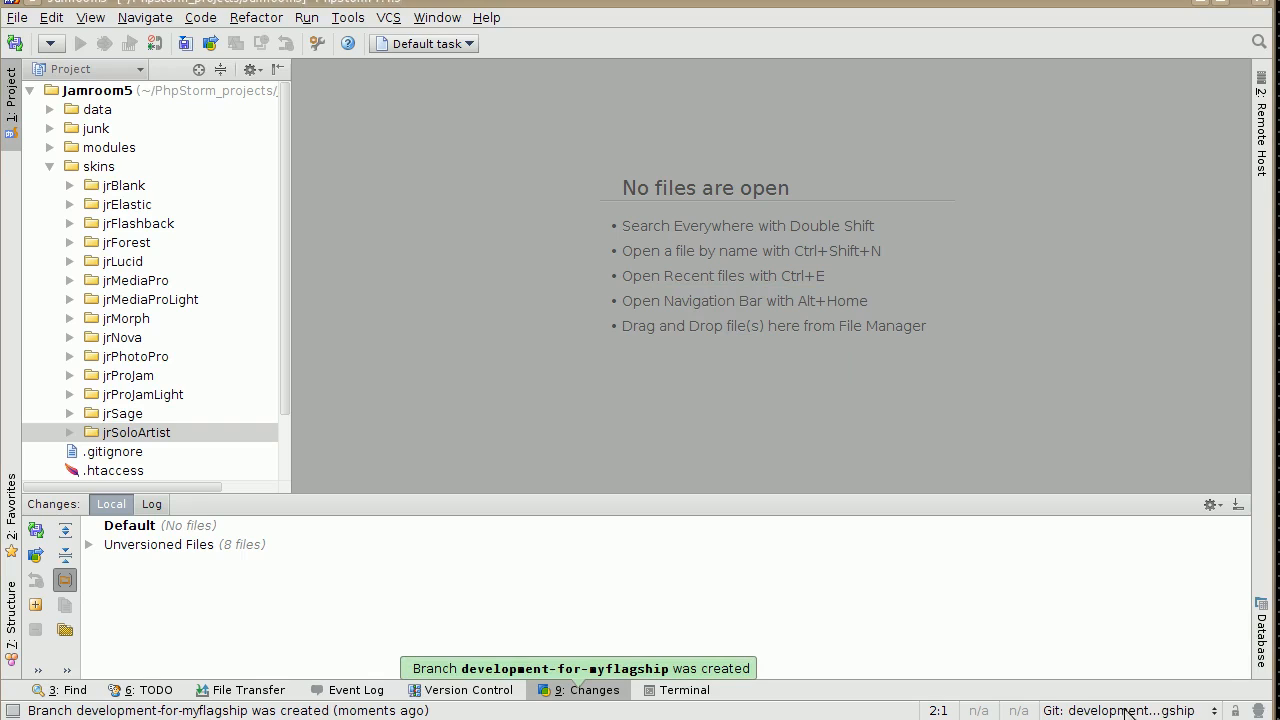
mouse_move(1120, 710)
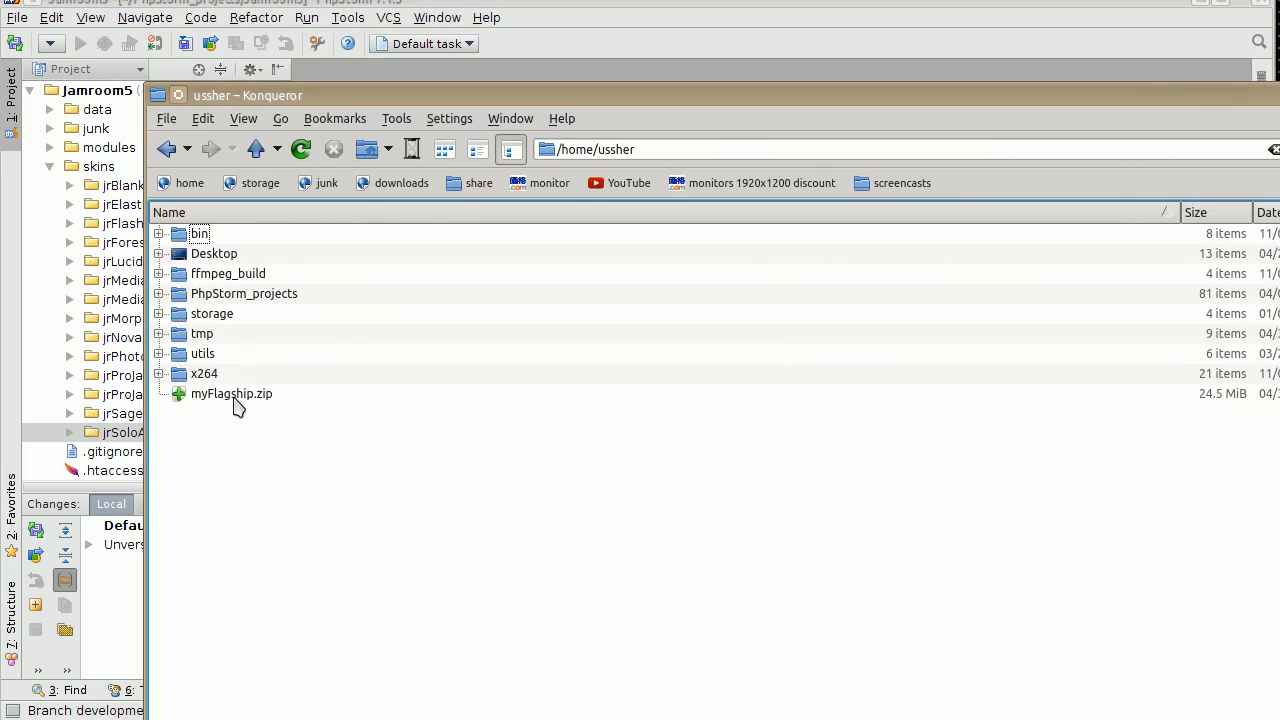
Split Konqueror's view and browse to PhpStorm_projects/Jamroom5/skins in the second pane
left_click(231, 393)
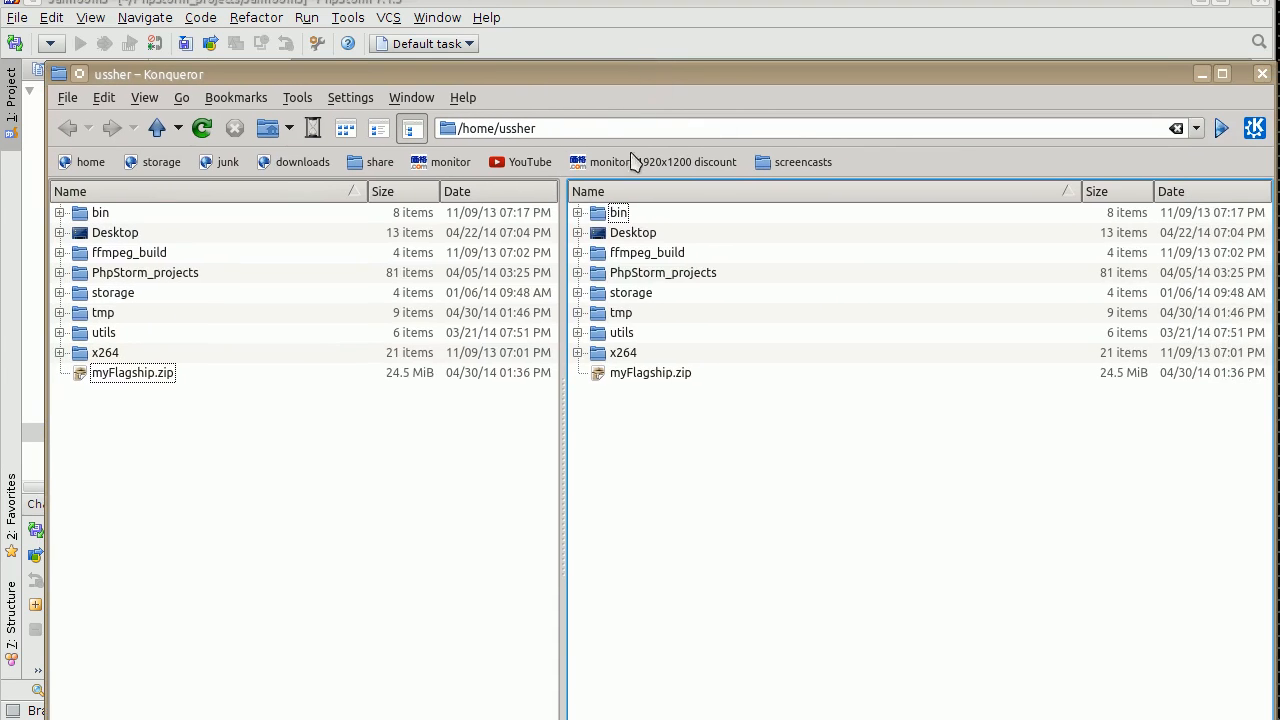
double_click(662, 272)
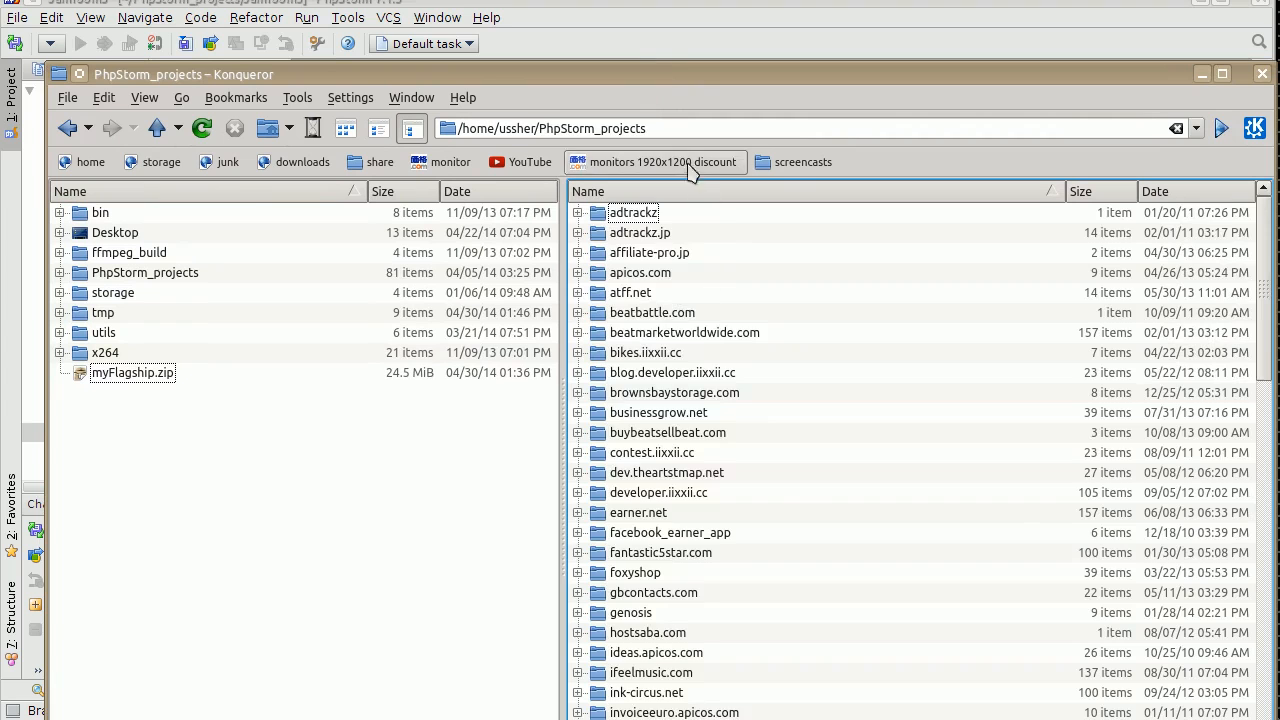
scroll("down", 3)
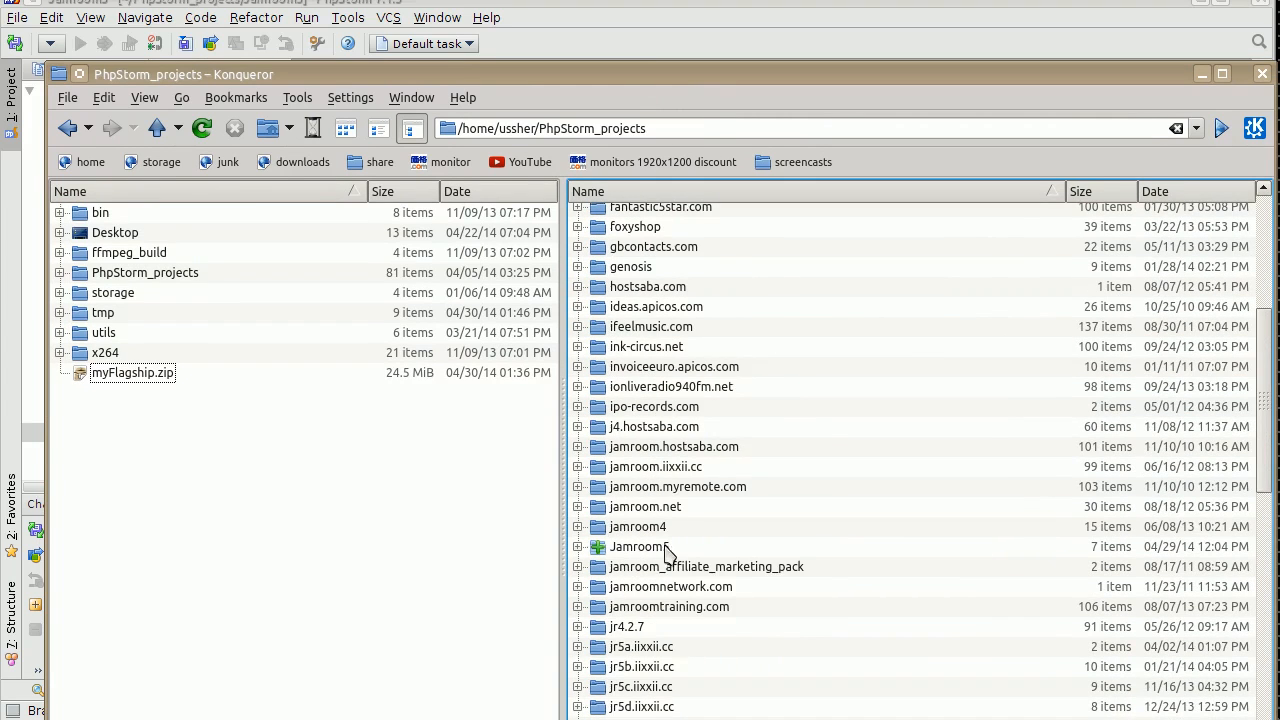
double_click(638, 546)
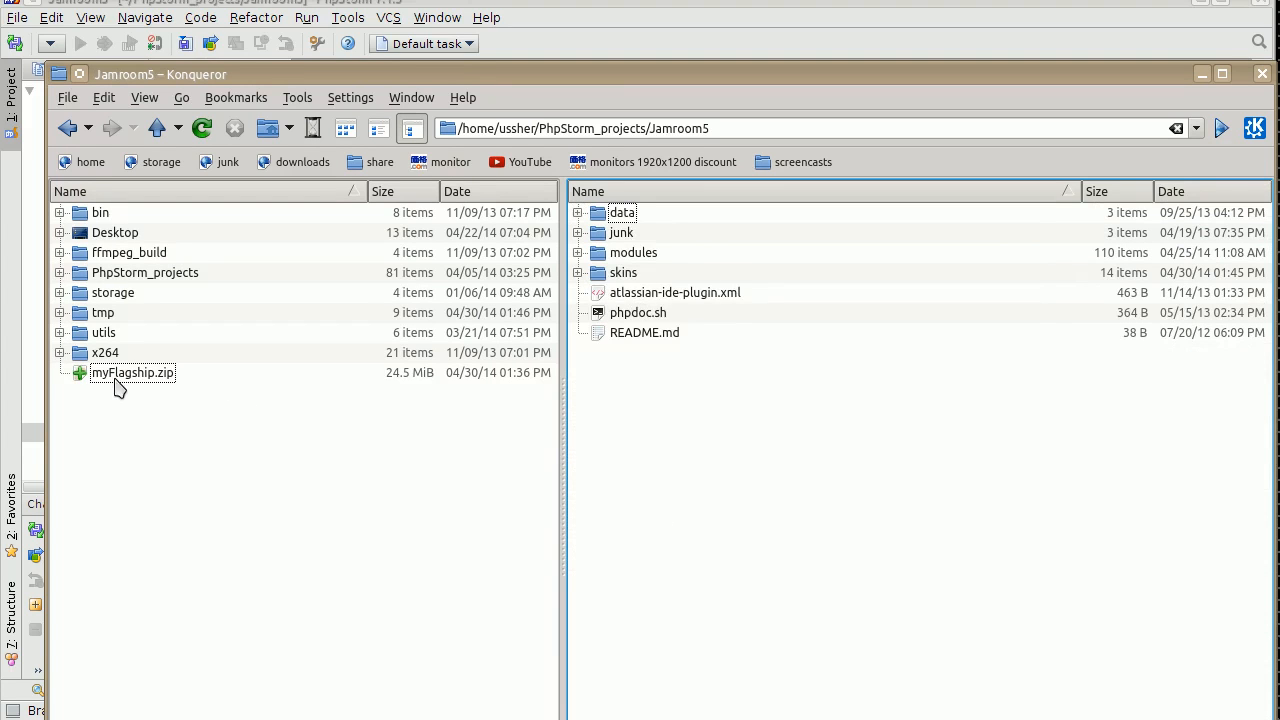
double_click(623, 272)
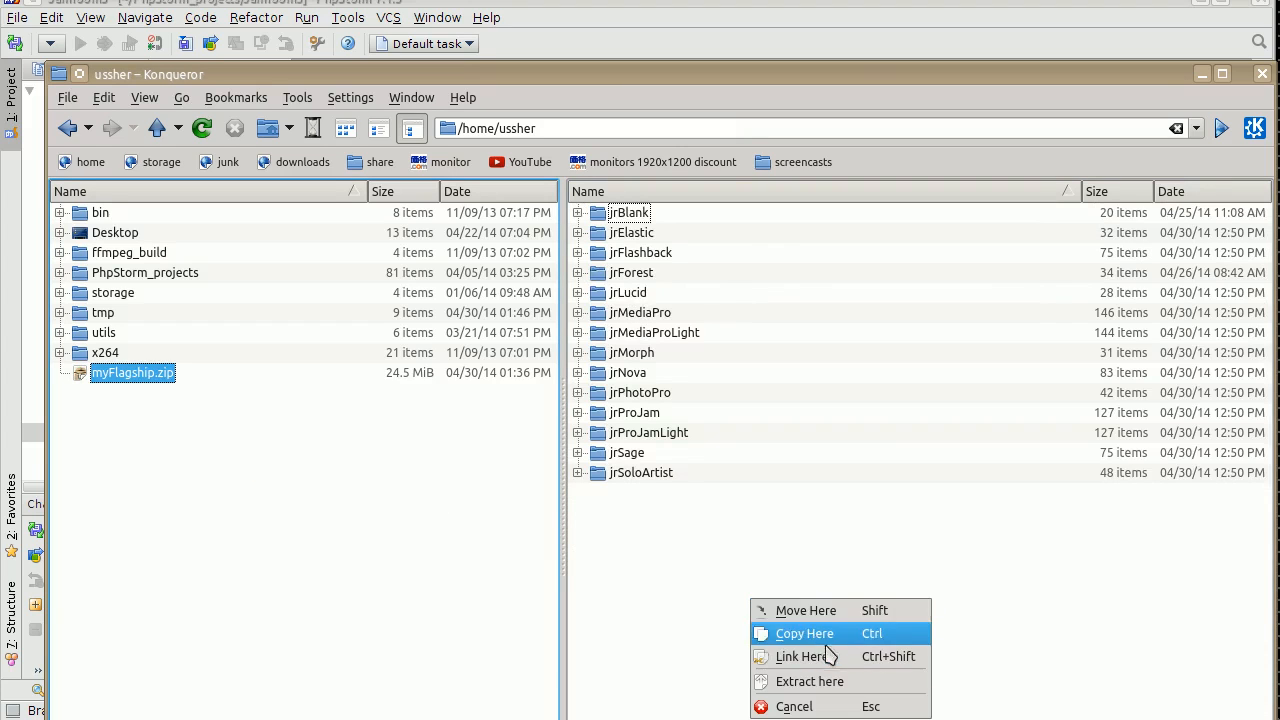
mouse_move(820, 640)
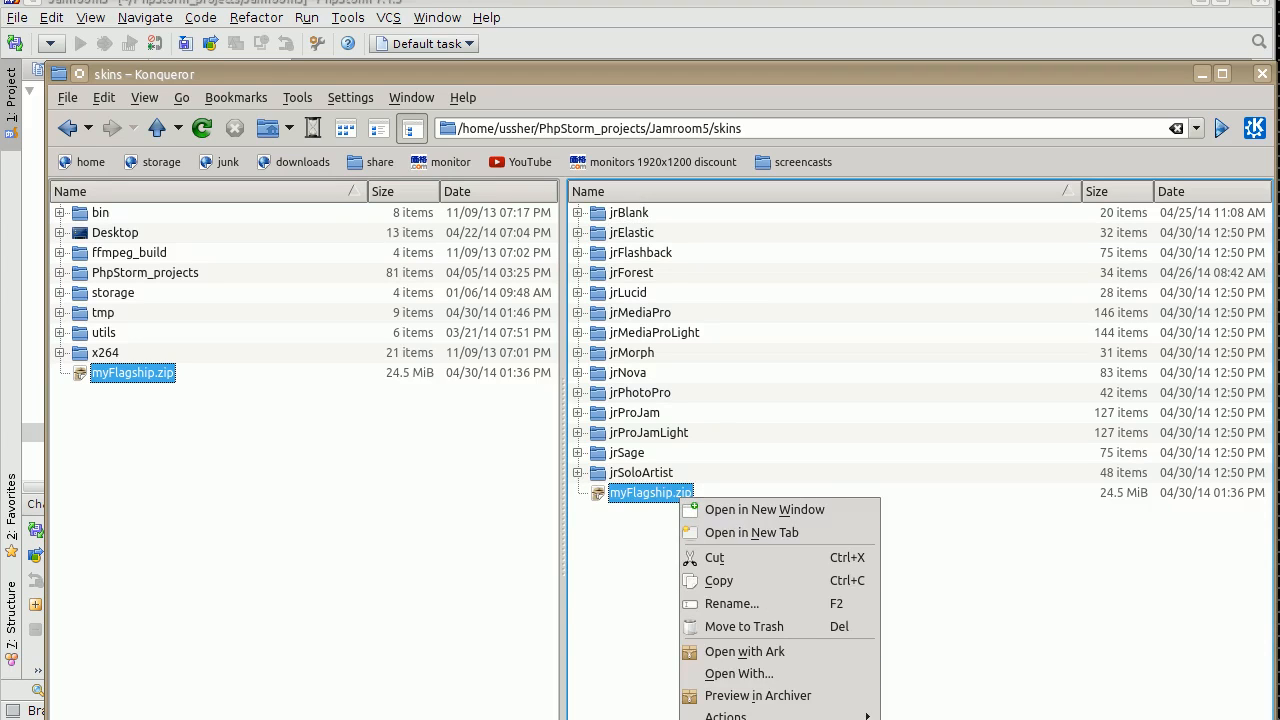
mouse_move(780, 651)
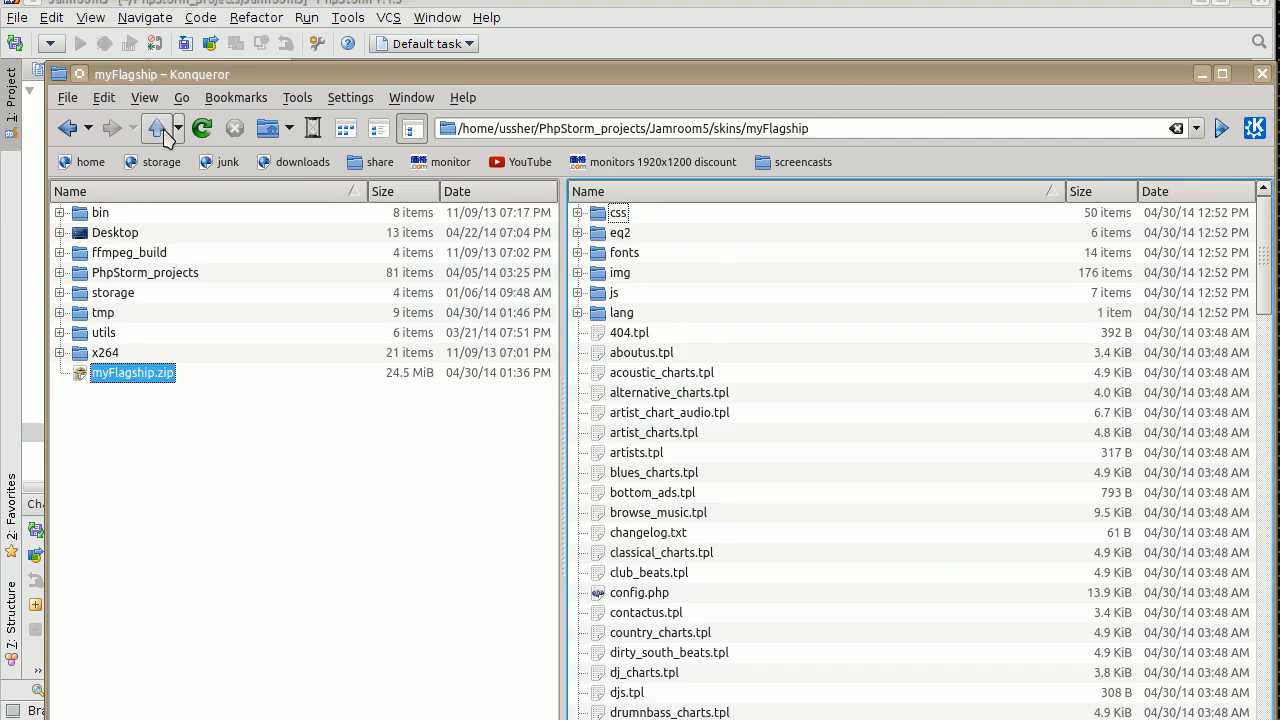
Go back up to the skins folder after extracting myFlagship.zip
left_click(155, 128)
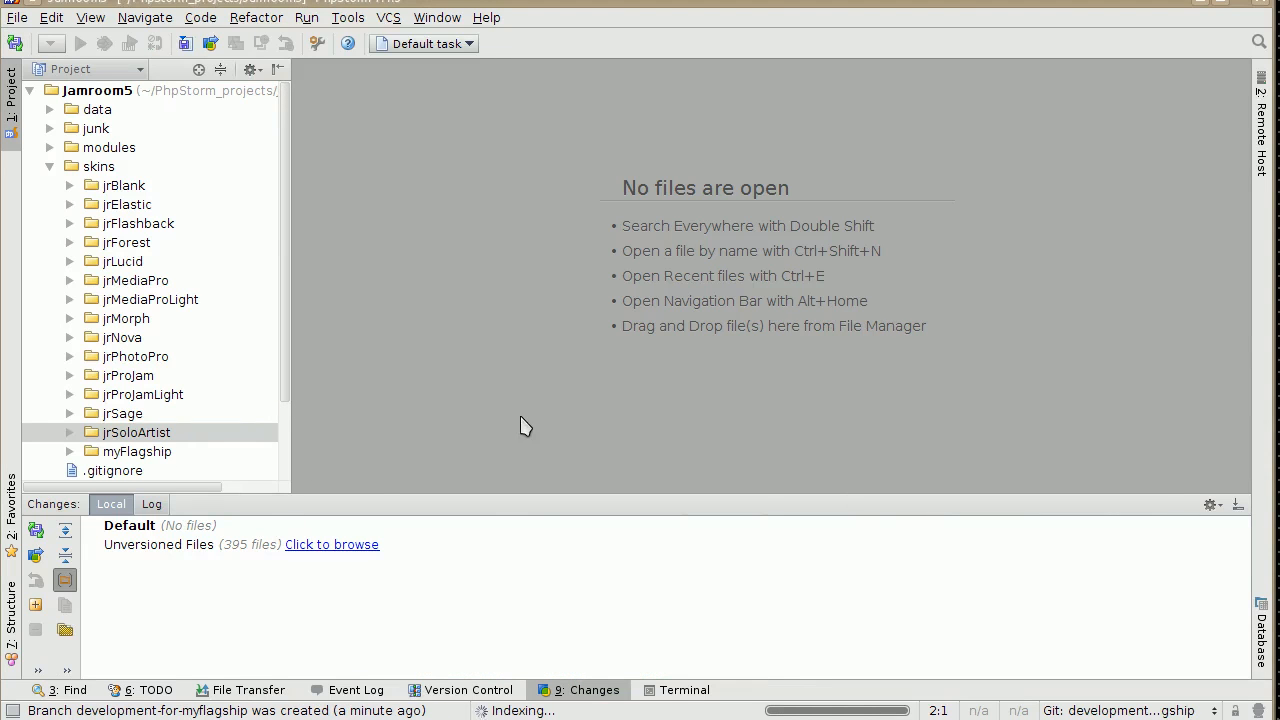
Expand the myFlagship folder and browse its unversioned files, then close the list
left_click(137, 451)
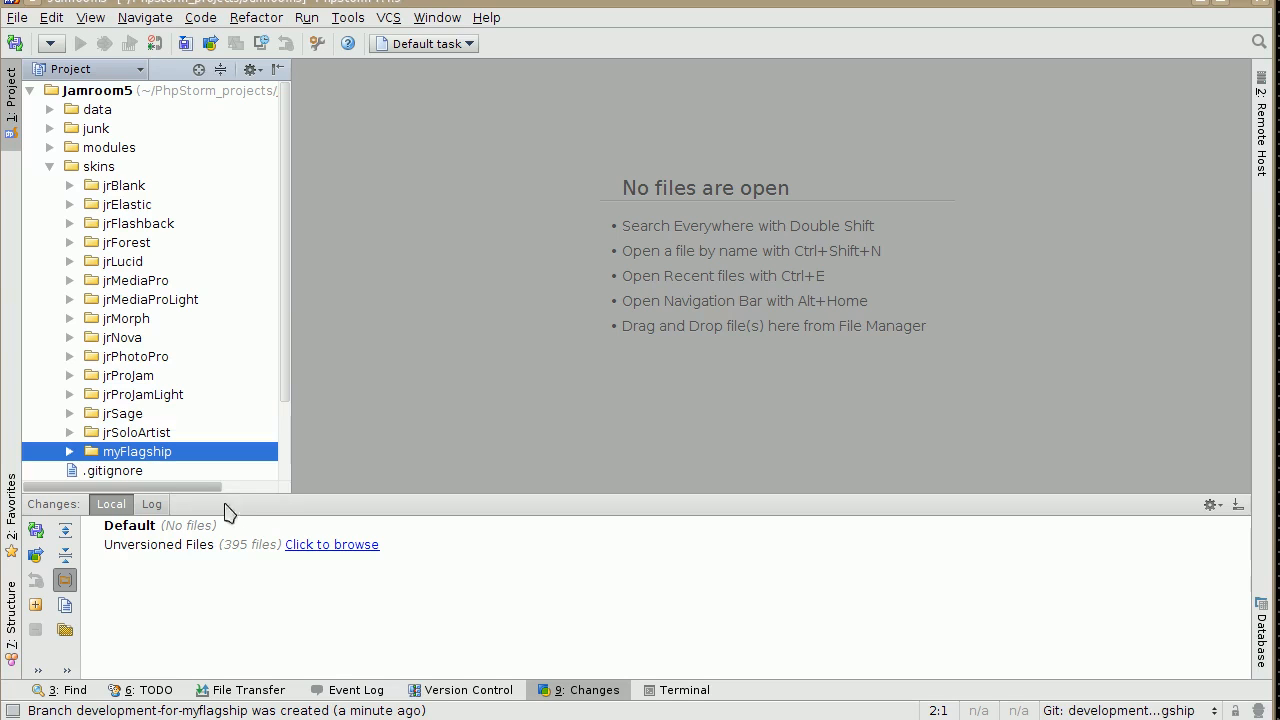
left_click(70, 451)
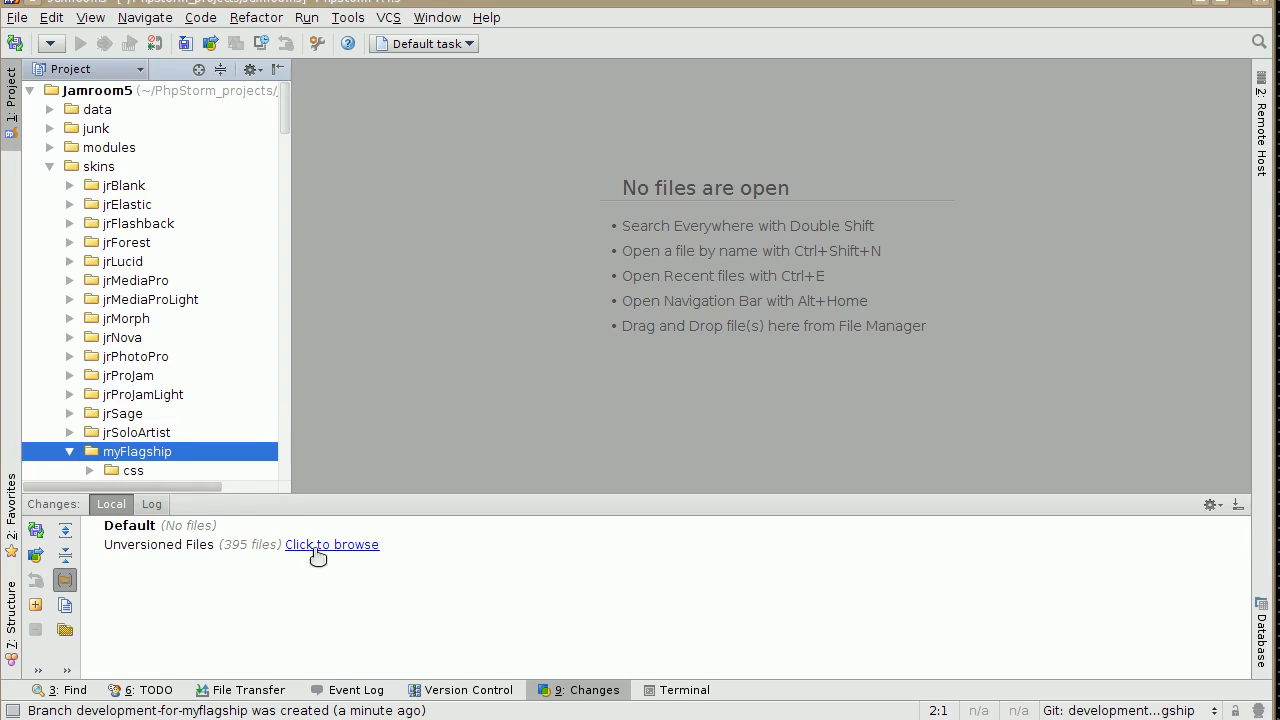
left_click(332, 544)
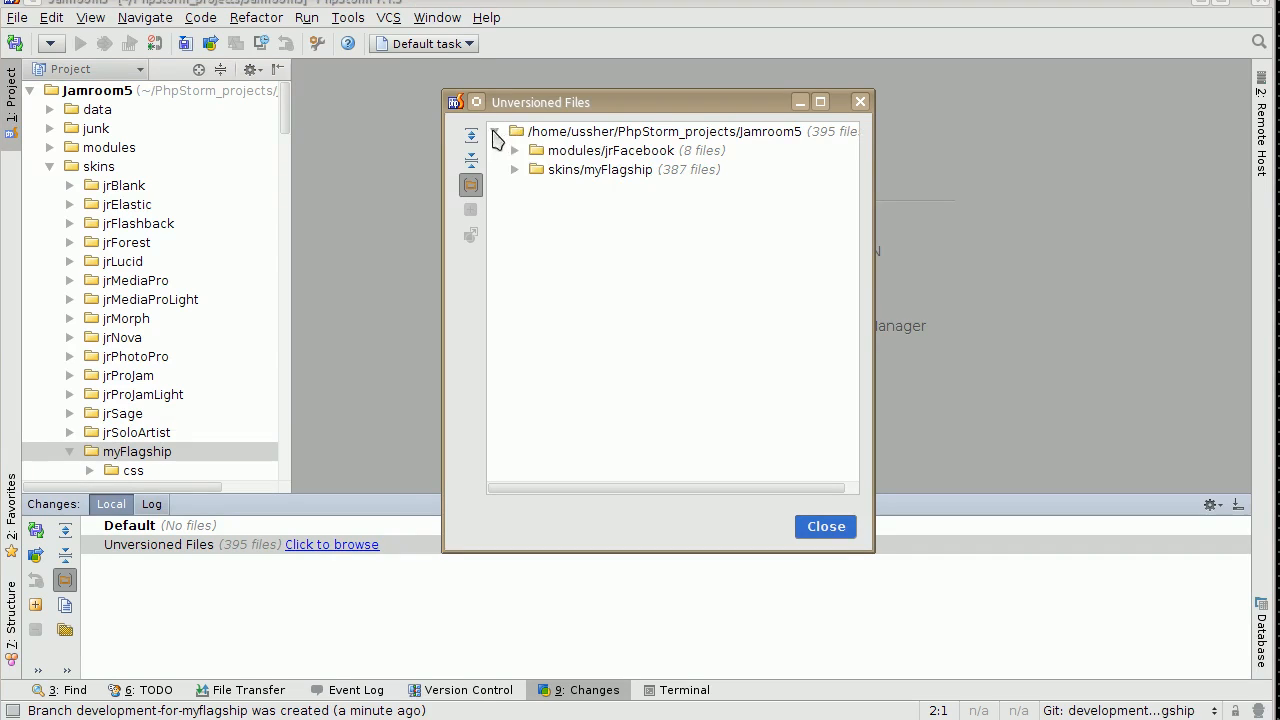
left_click(600, 169)
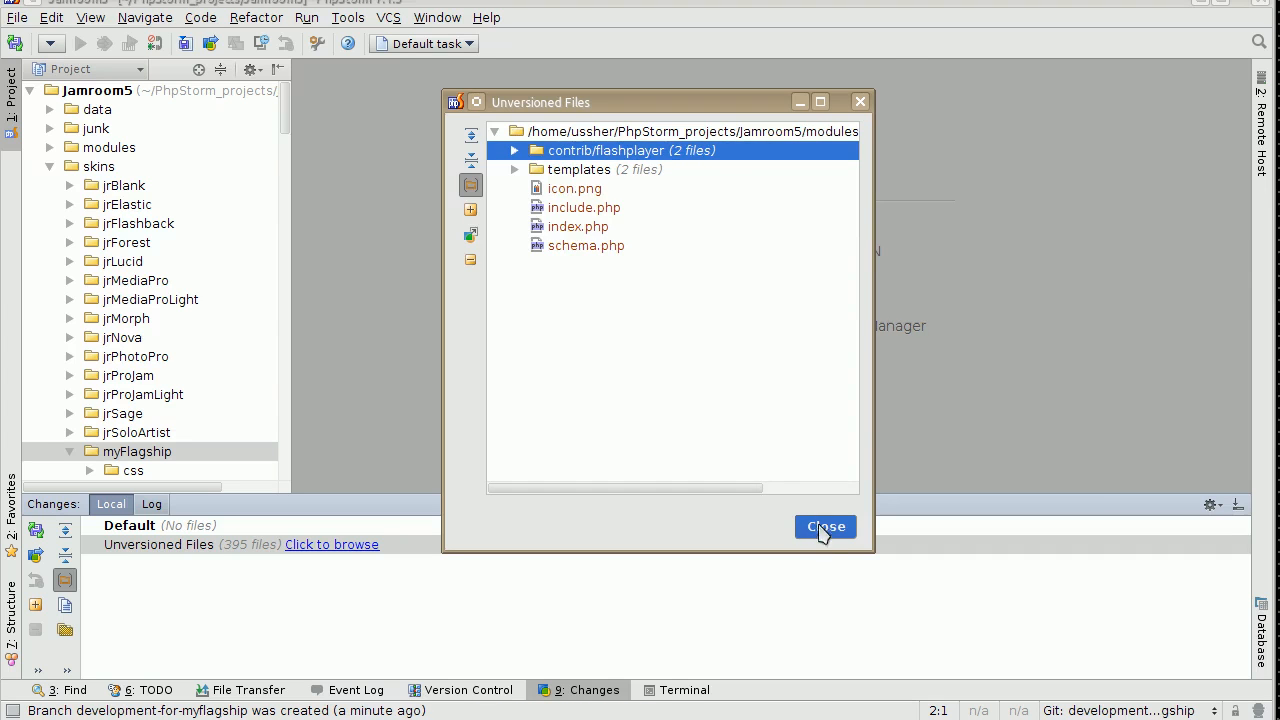
left_click(825, 527)
type("myFlagship init")
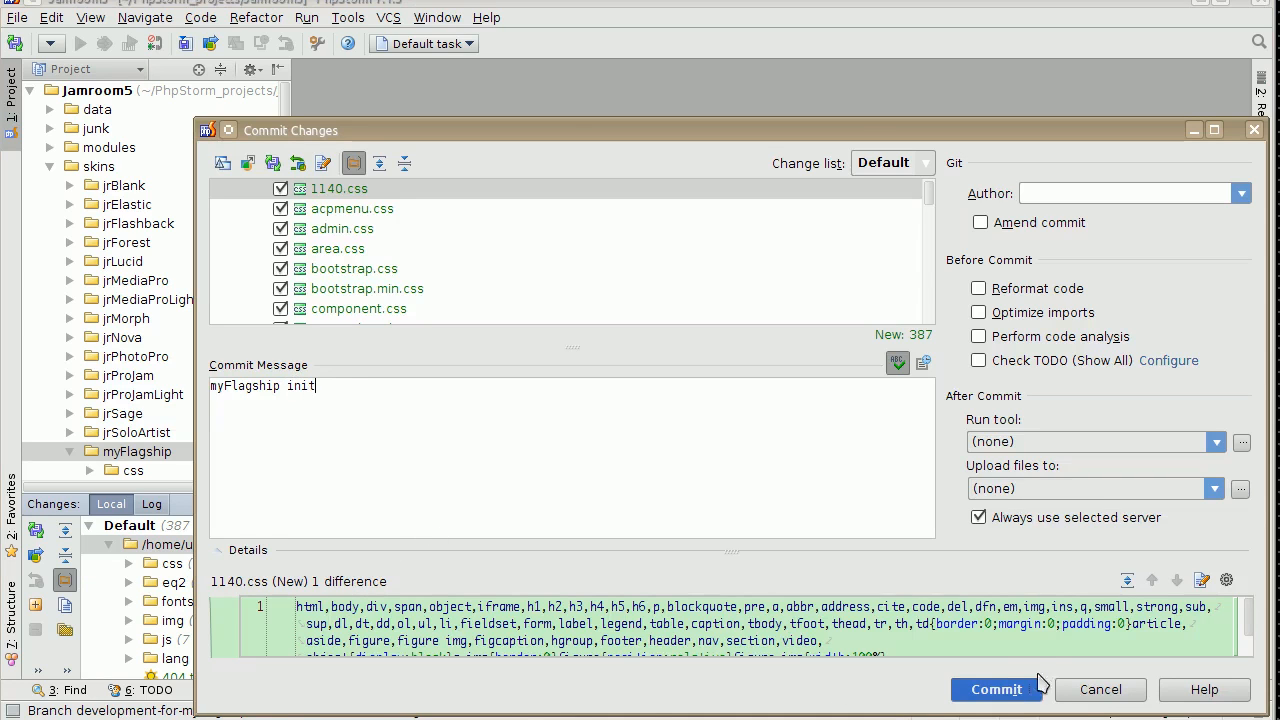
Commit the 387 myFlagship files with the message 'myFlagship init'
left_click(996, 689)
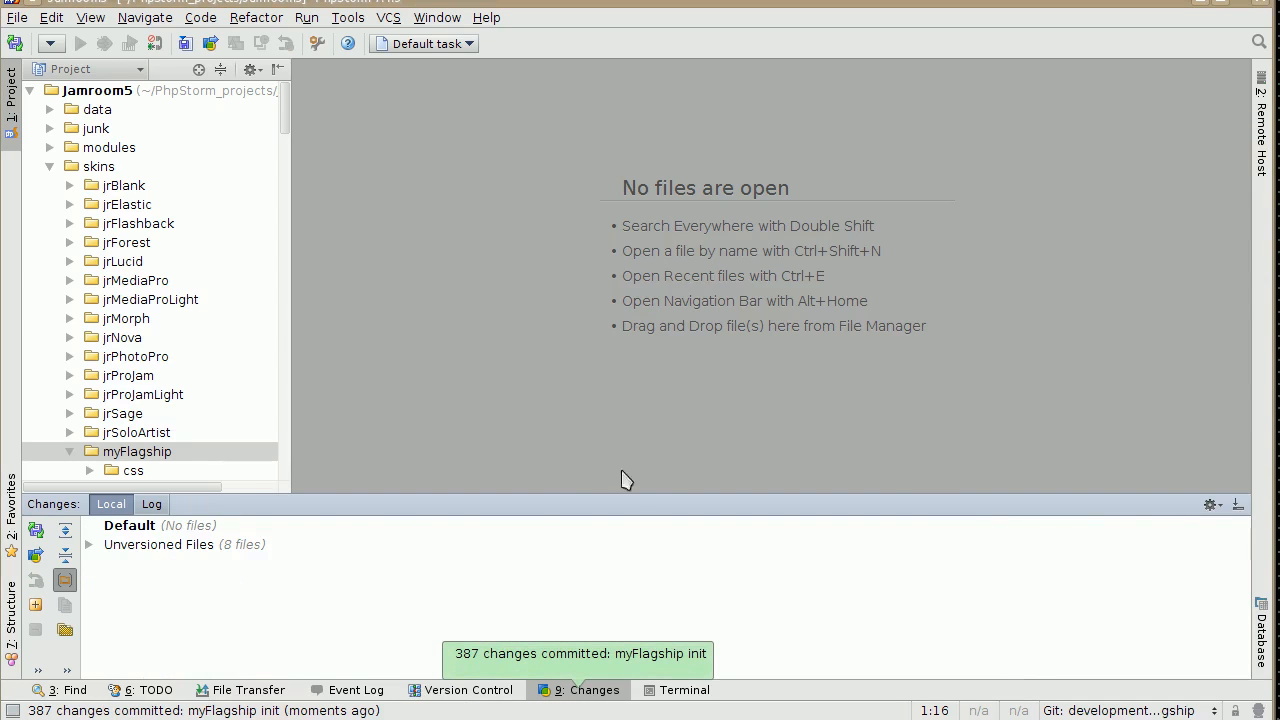
Collapse myFlagship and check out the michael-development branch
left_click(137, 451)
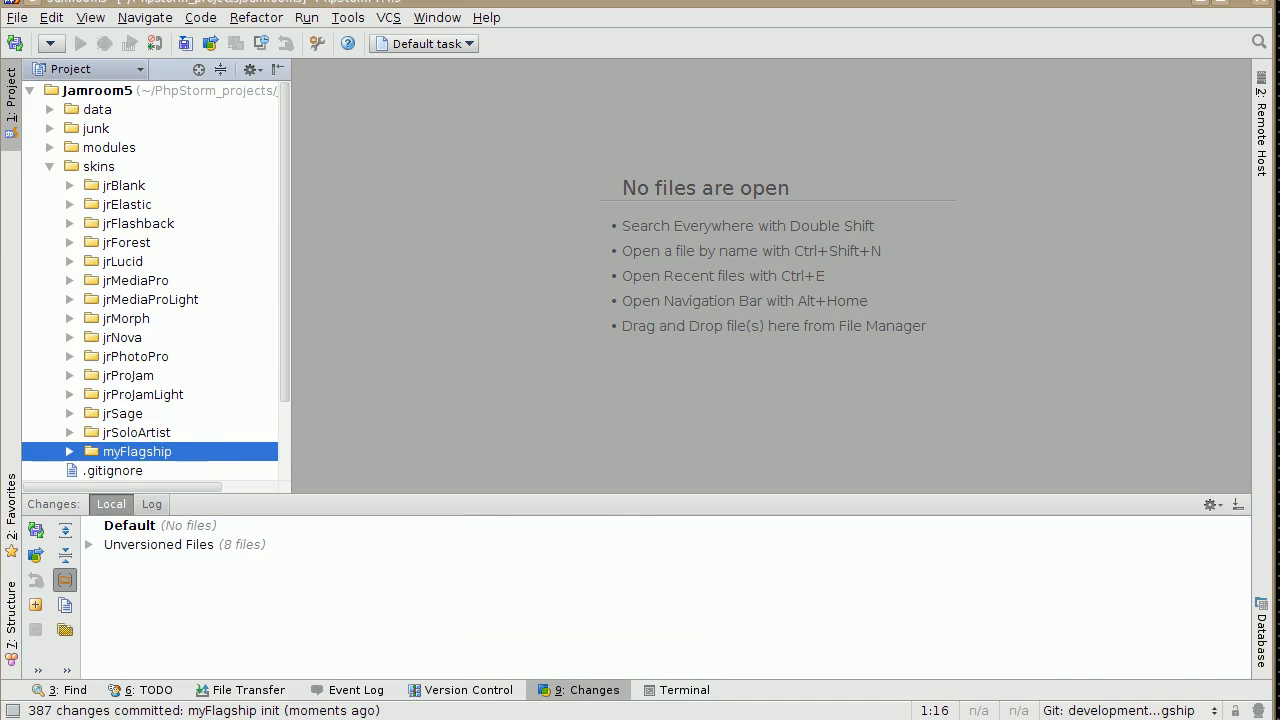
left_click(1120, 711)
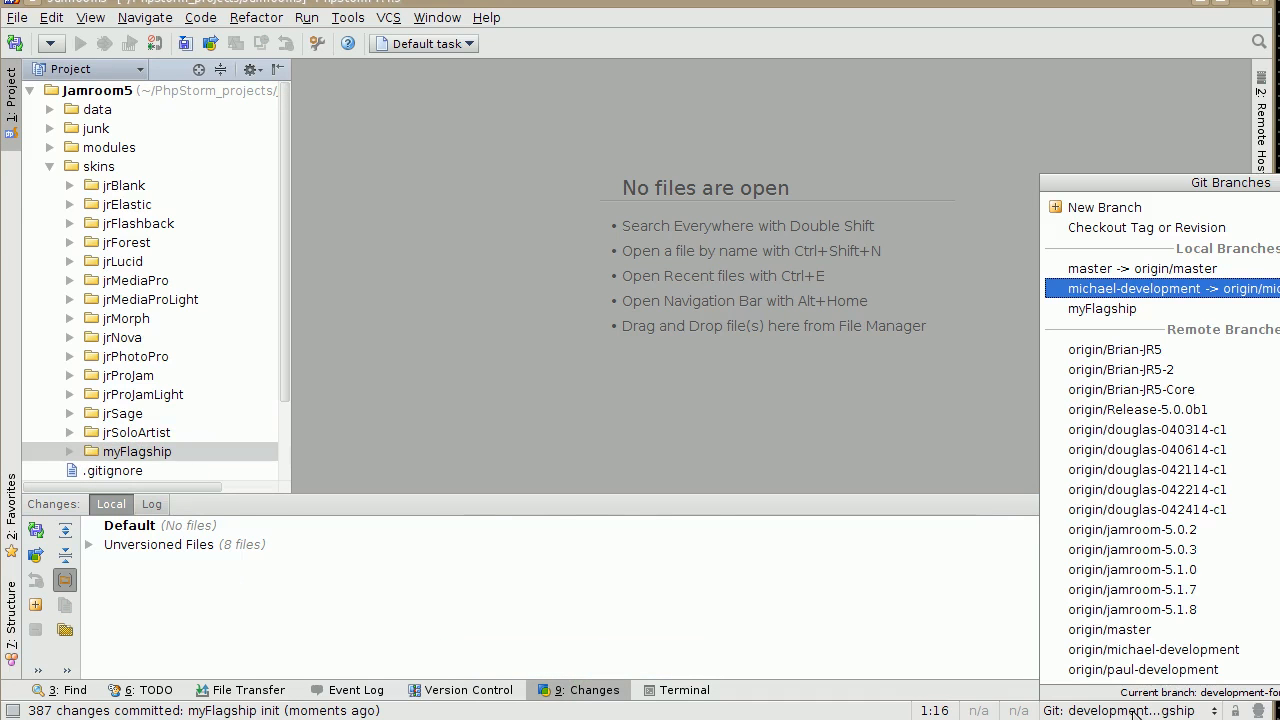
mouse_move(1175, 305)
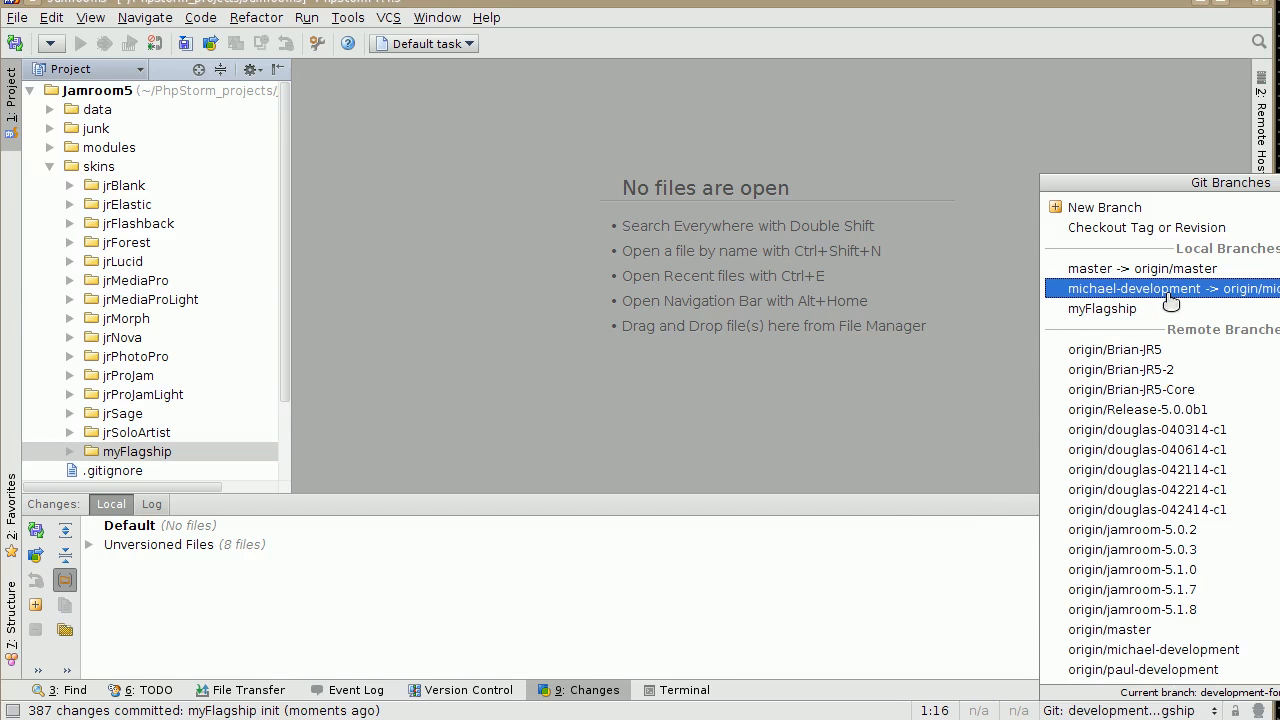
left_click(1134, 288)
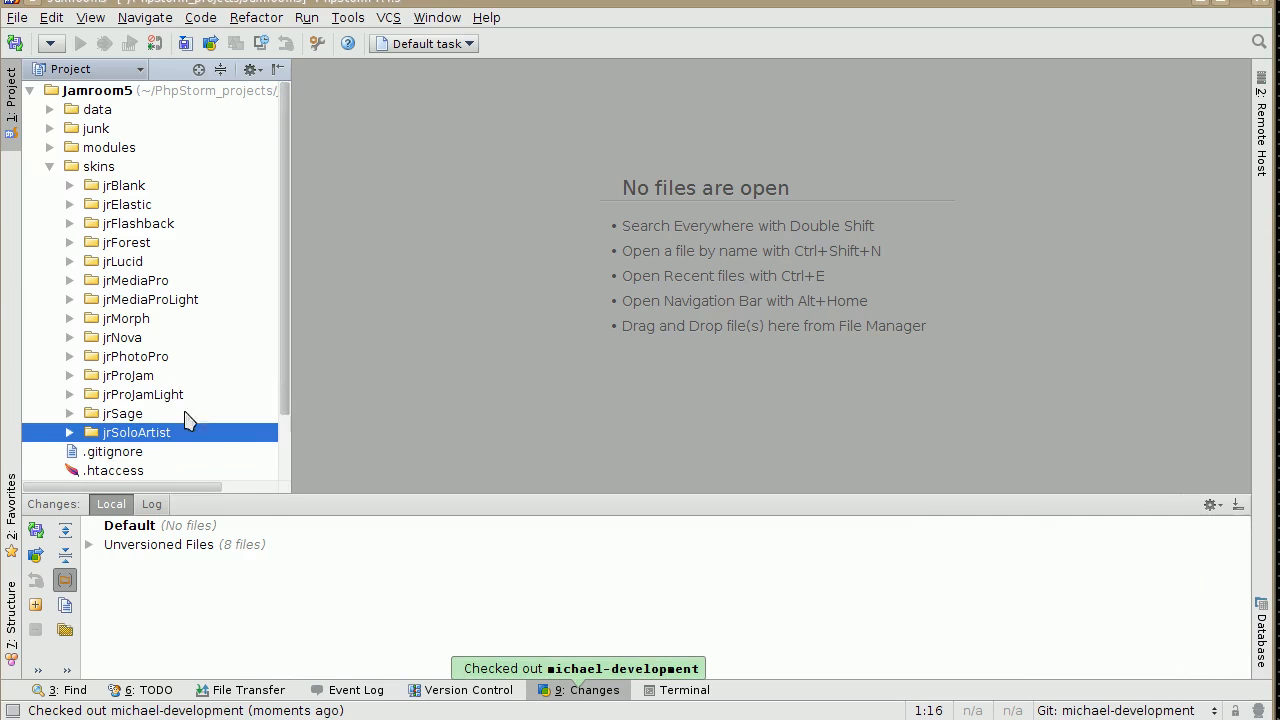
mouse_move(125, 452)
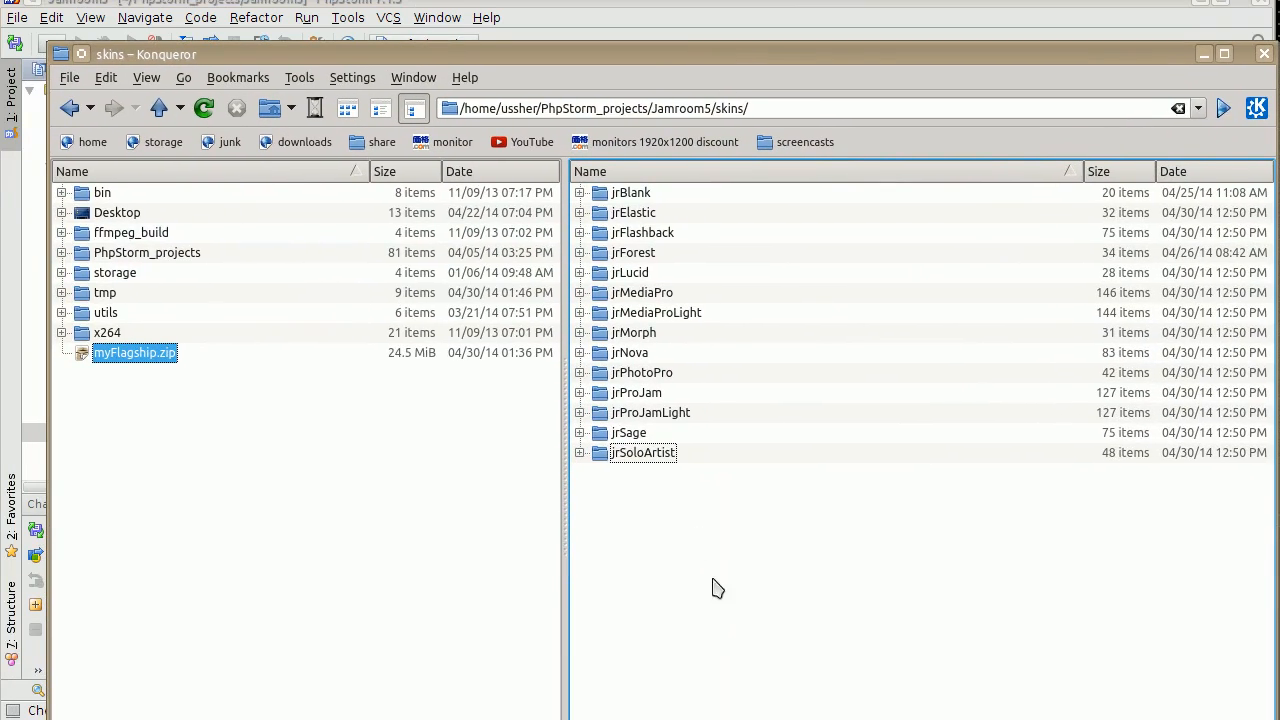
mouse_move(447, 387)
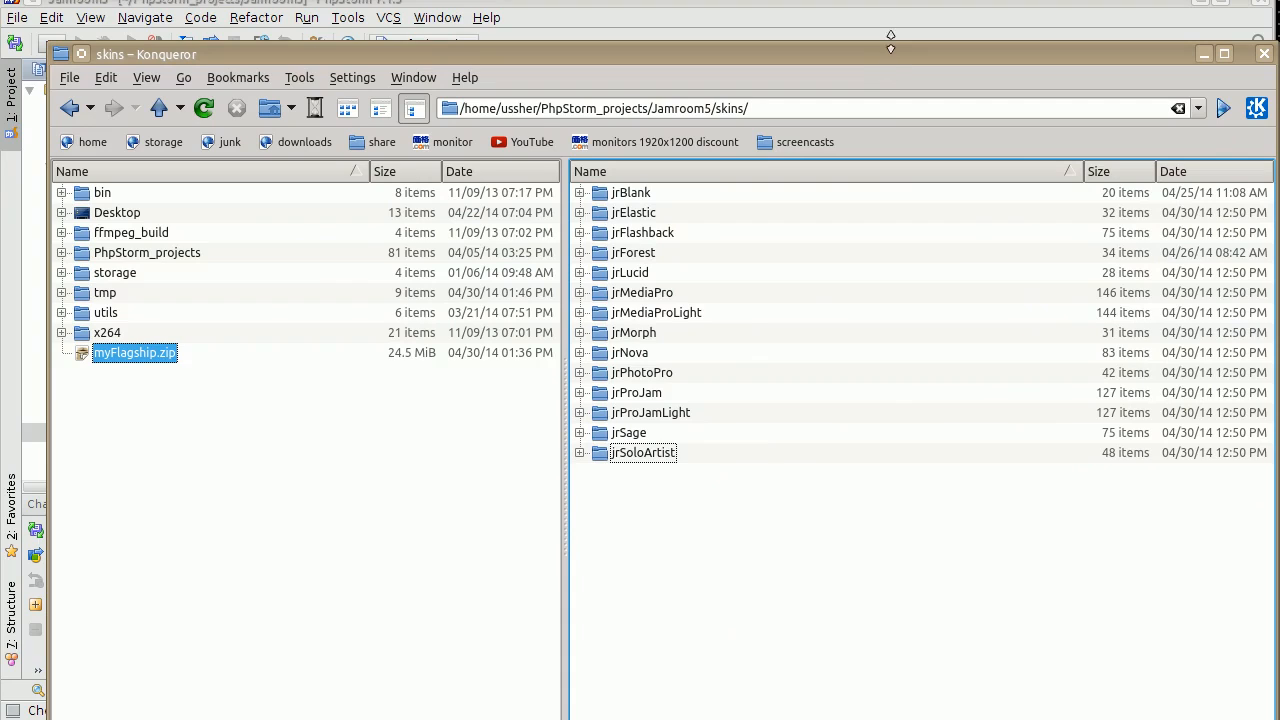
mouse_move(893, 64)
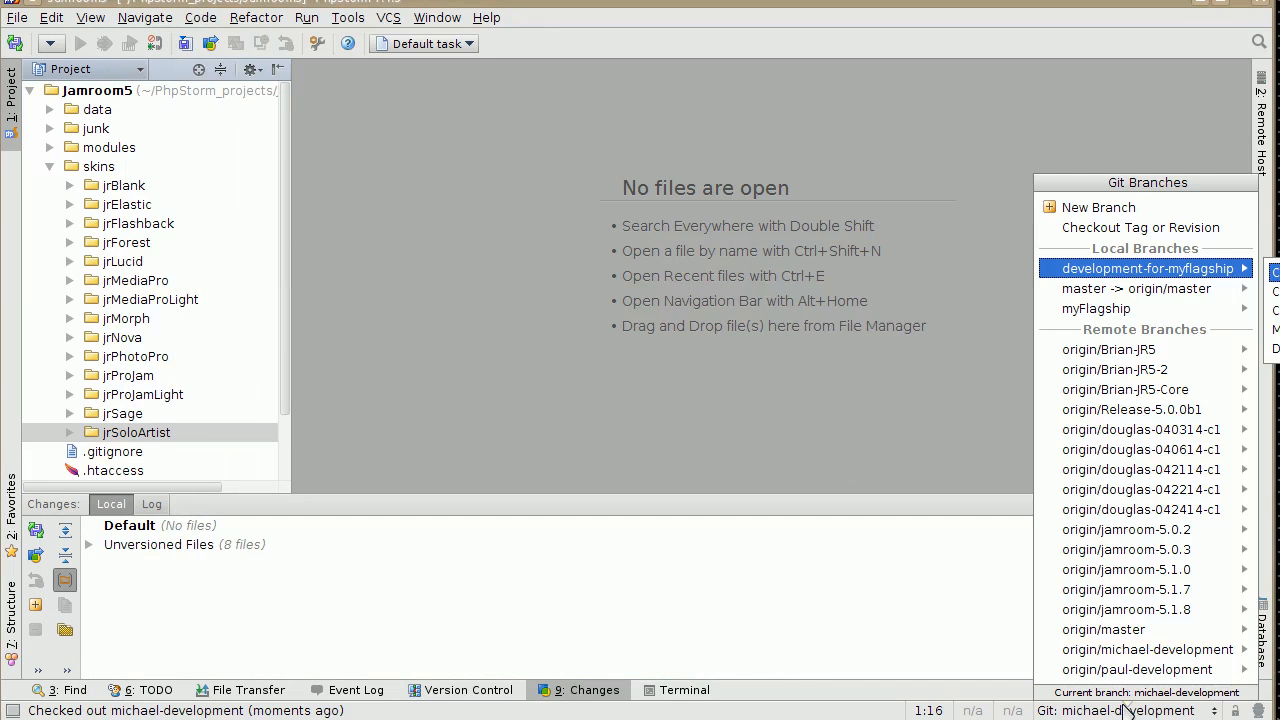
Check out development-for-myflagship, then the myFlagship branch
left_click(1145, 268)
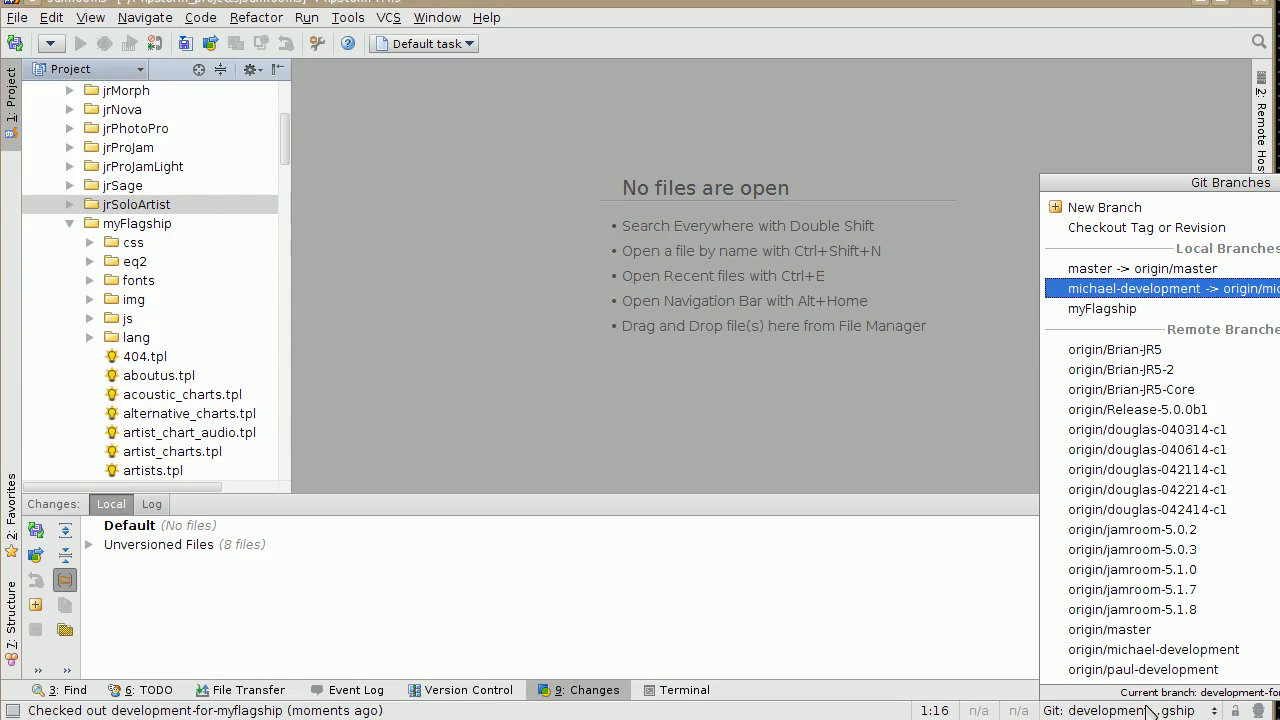
left_click(1103, 308)
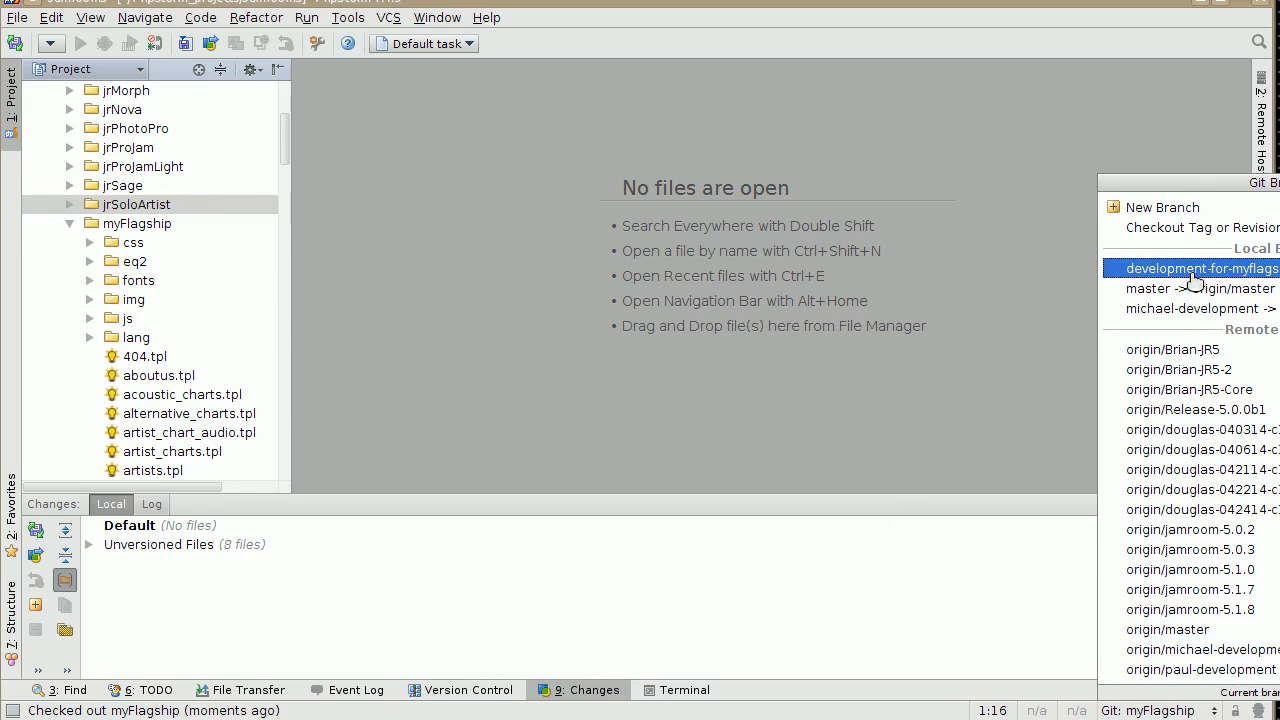
mouse_move(1223, 247)
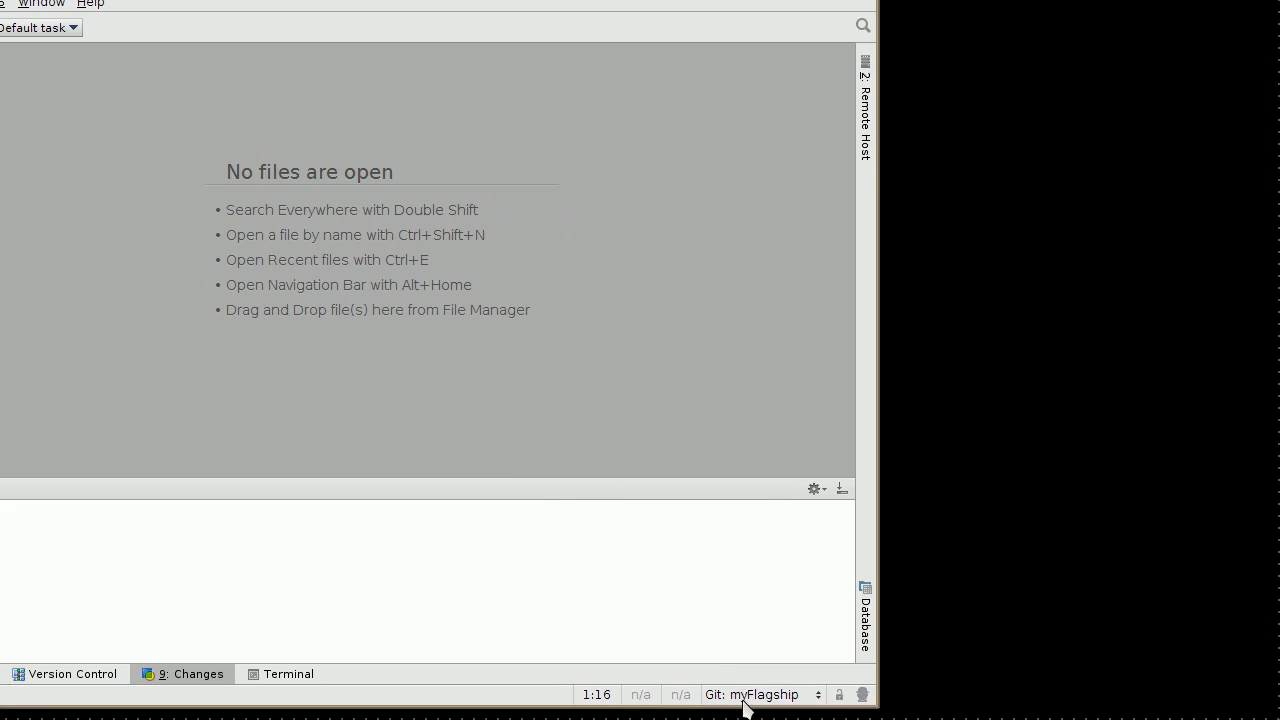
left_click(751, 694)
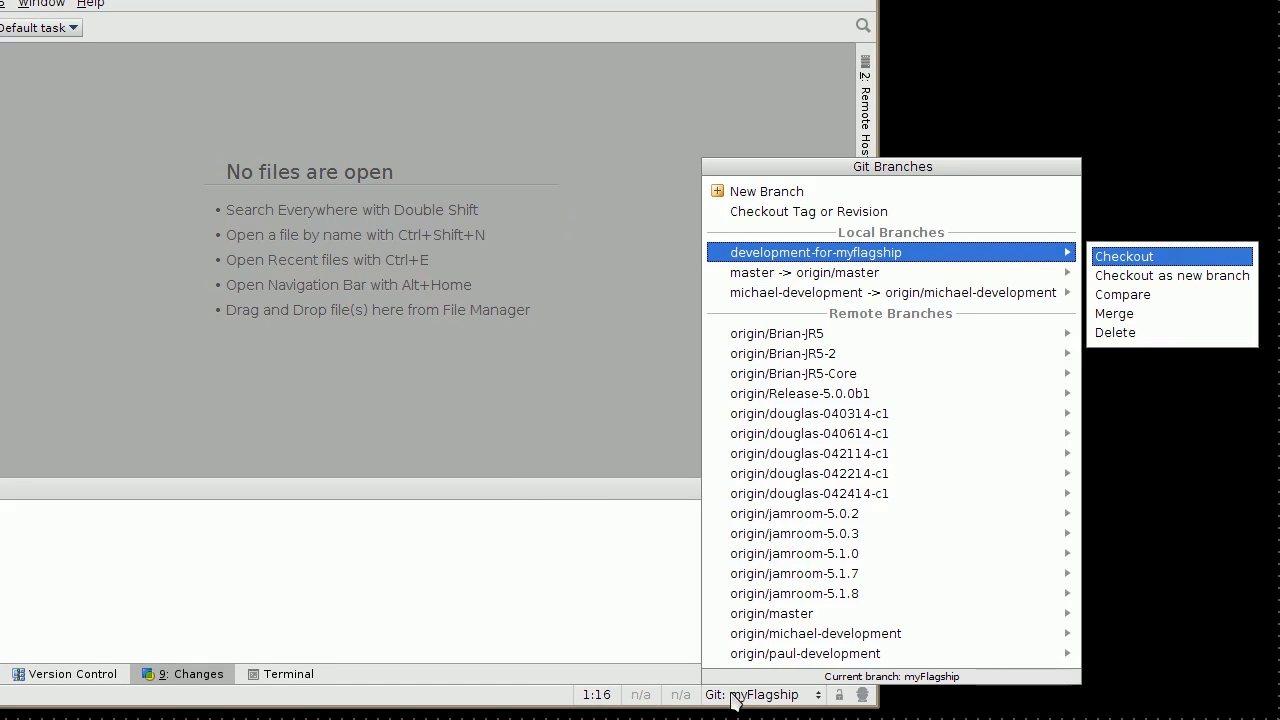
left_click(1122, 294)
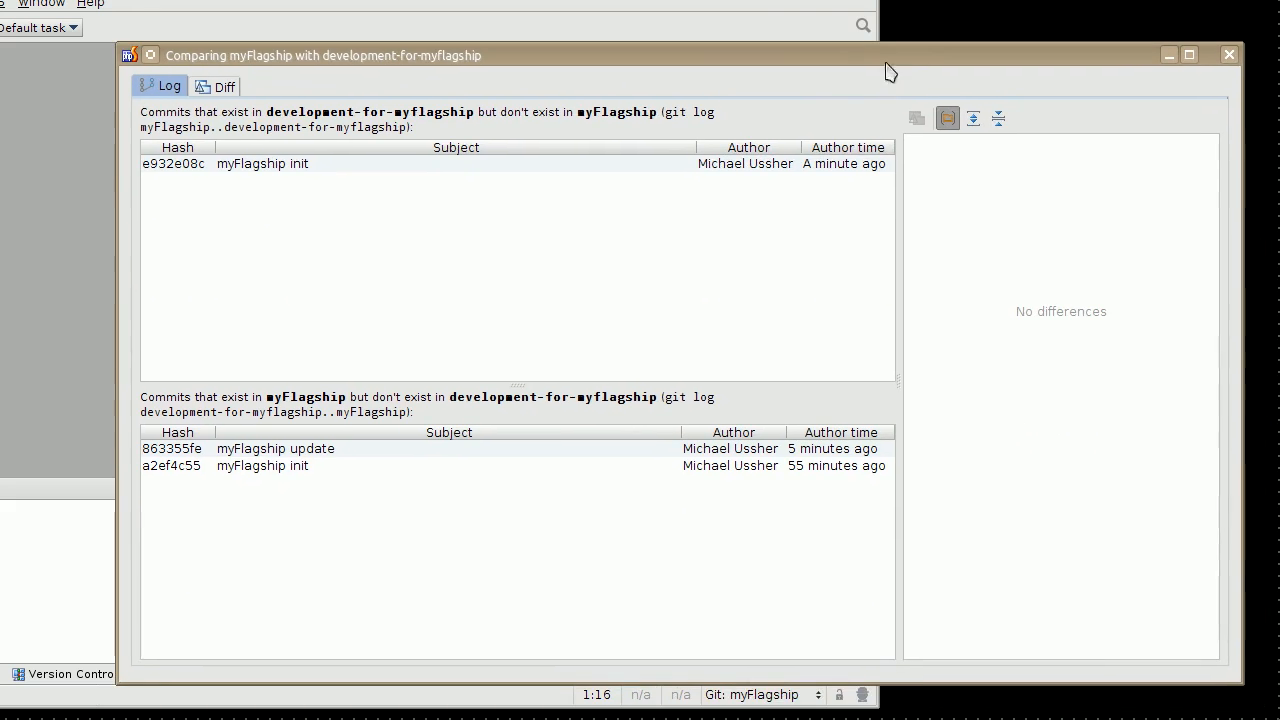
left_click(216, 86)
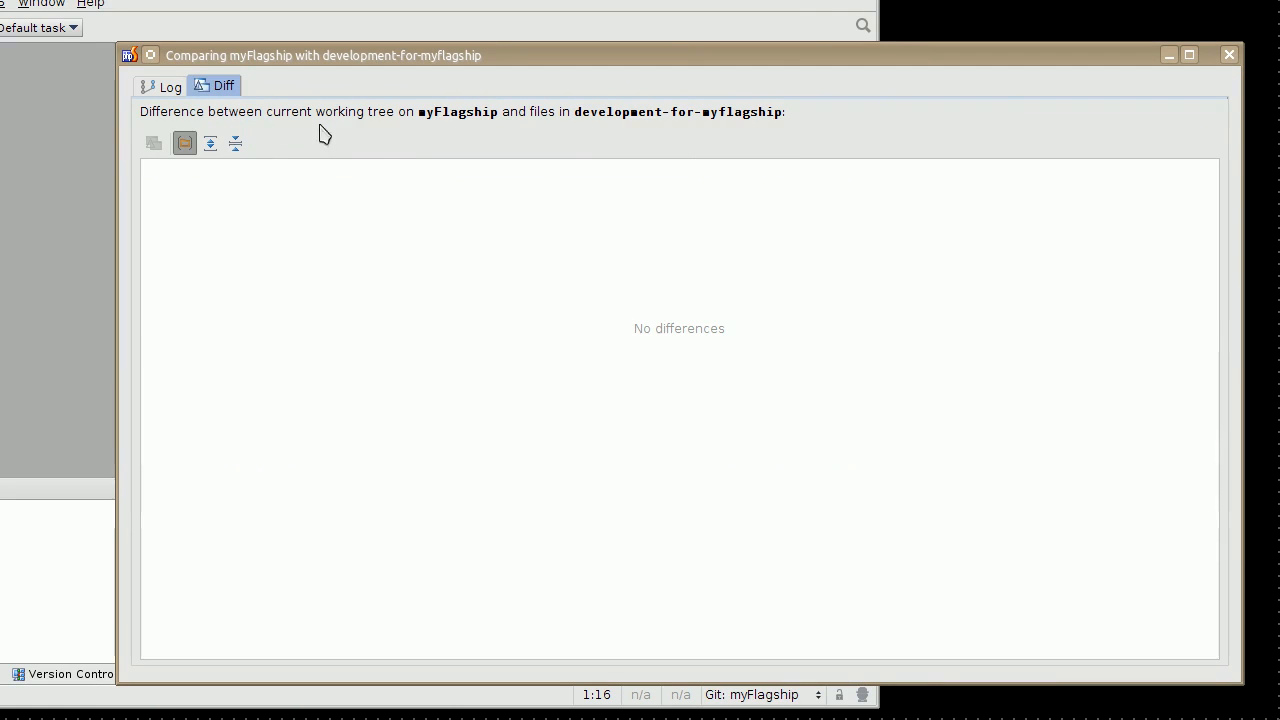
mouse_move(180, 90)
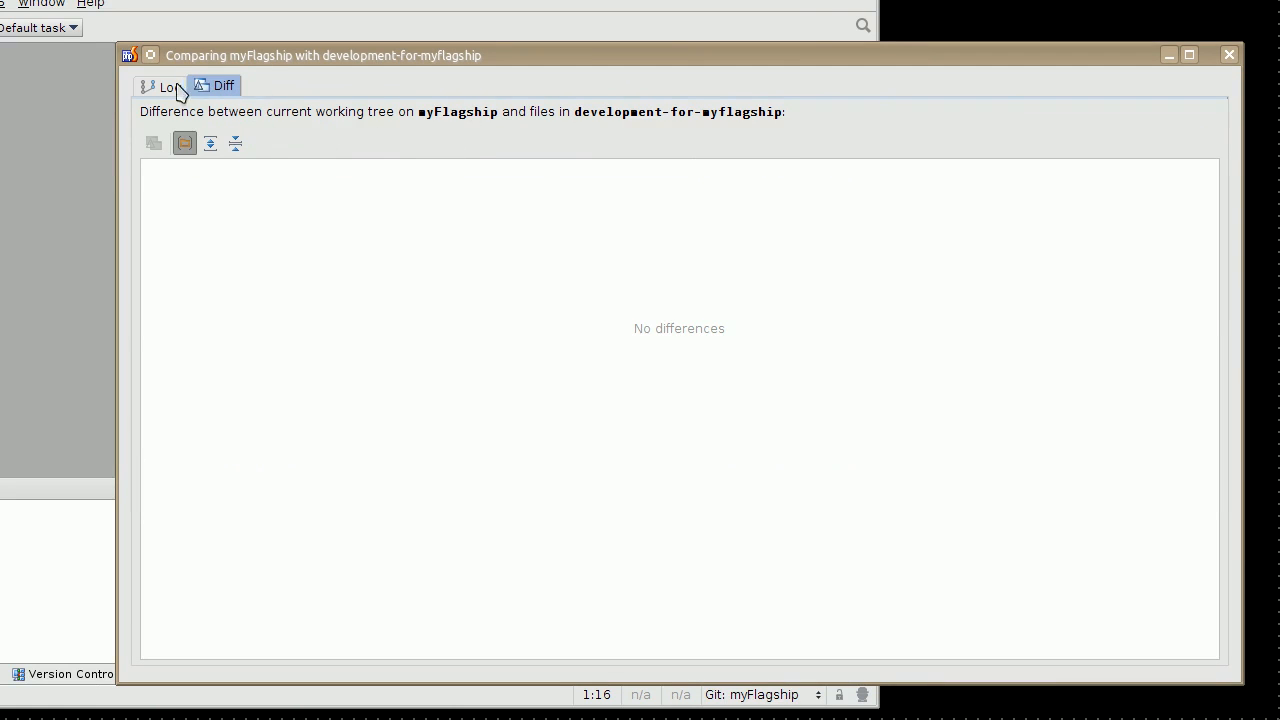
left_click(168, 85)
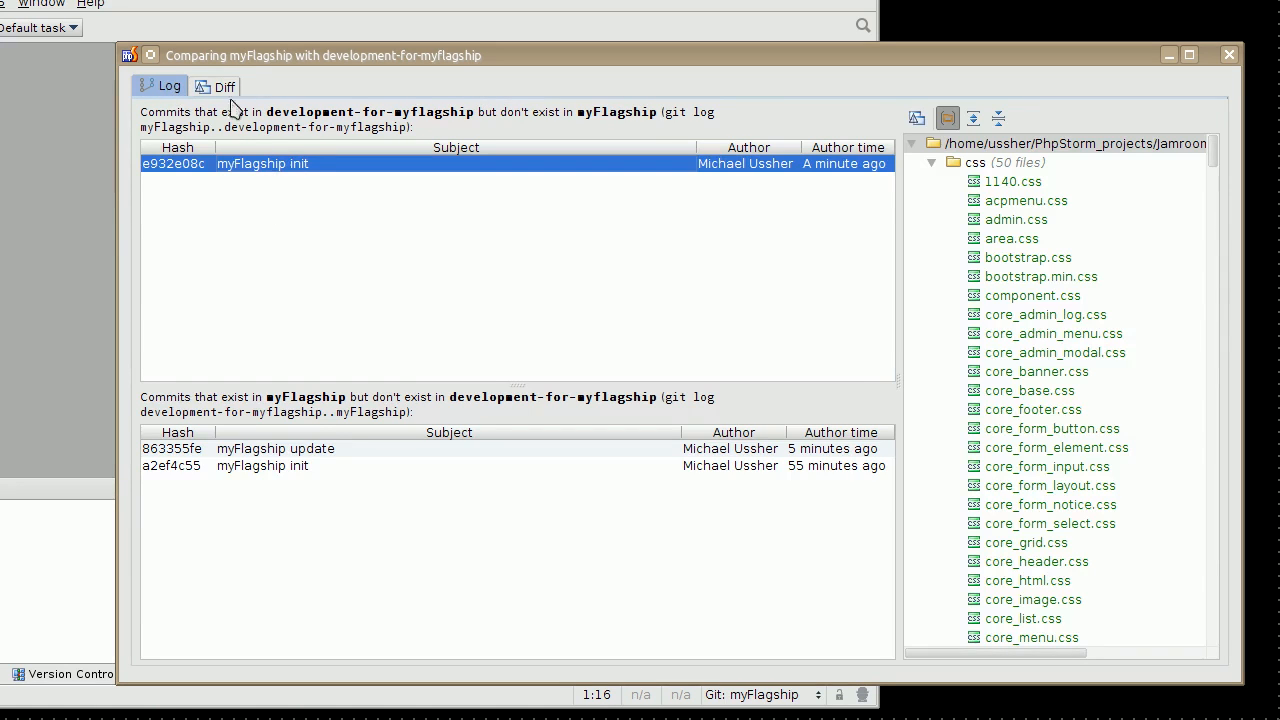
left_click(1228, 55)
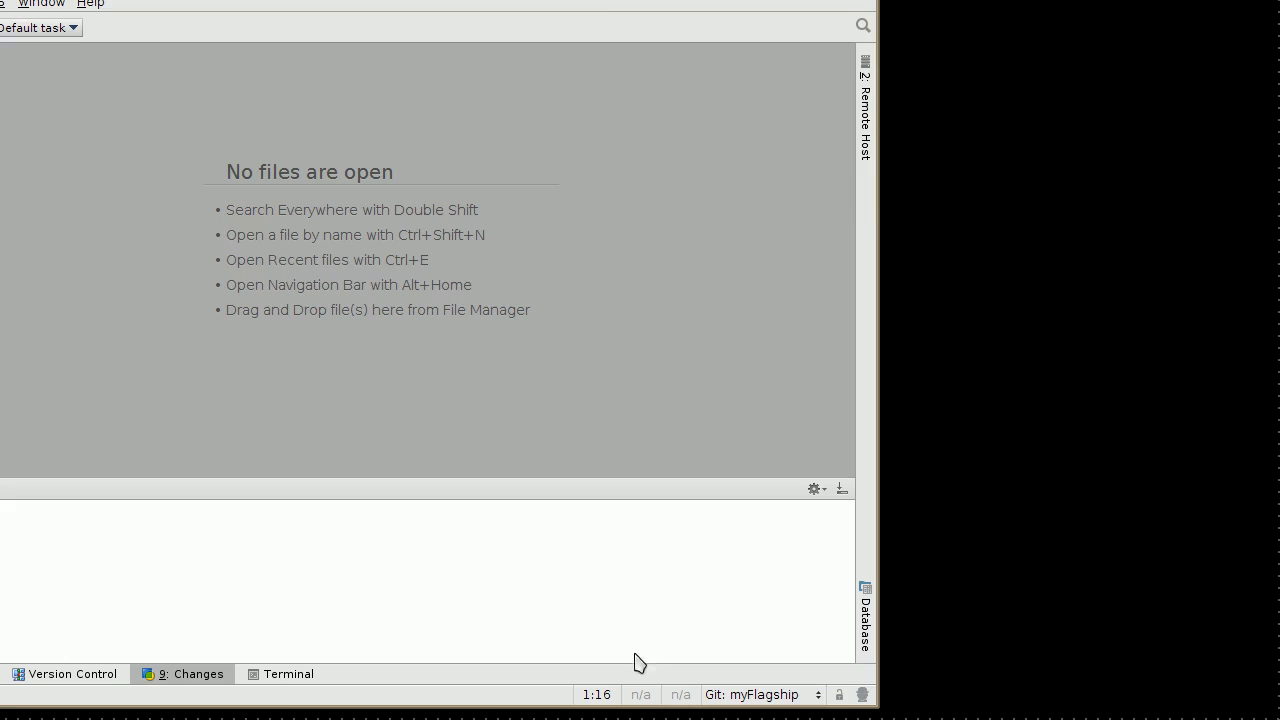
left_click(750, 694)
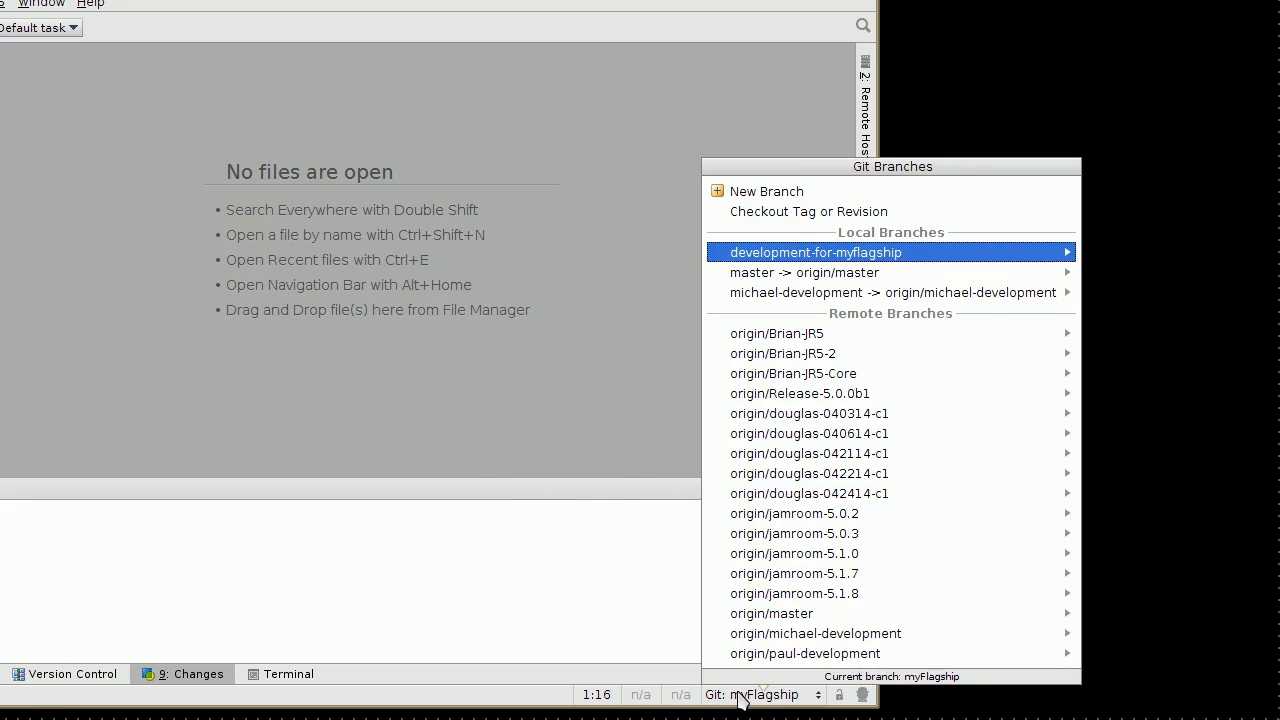
left_click(812, 252)
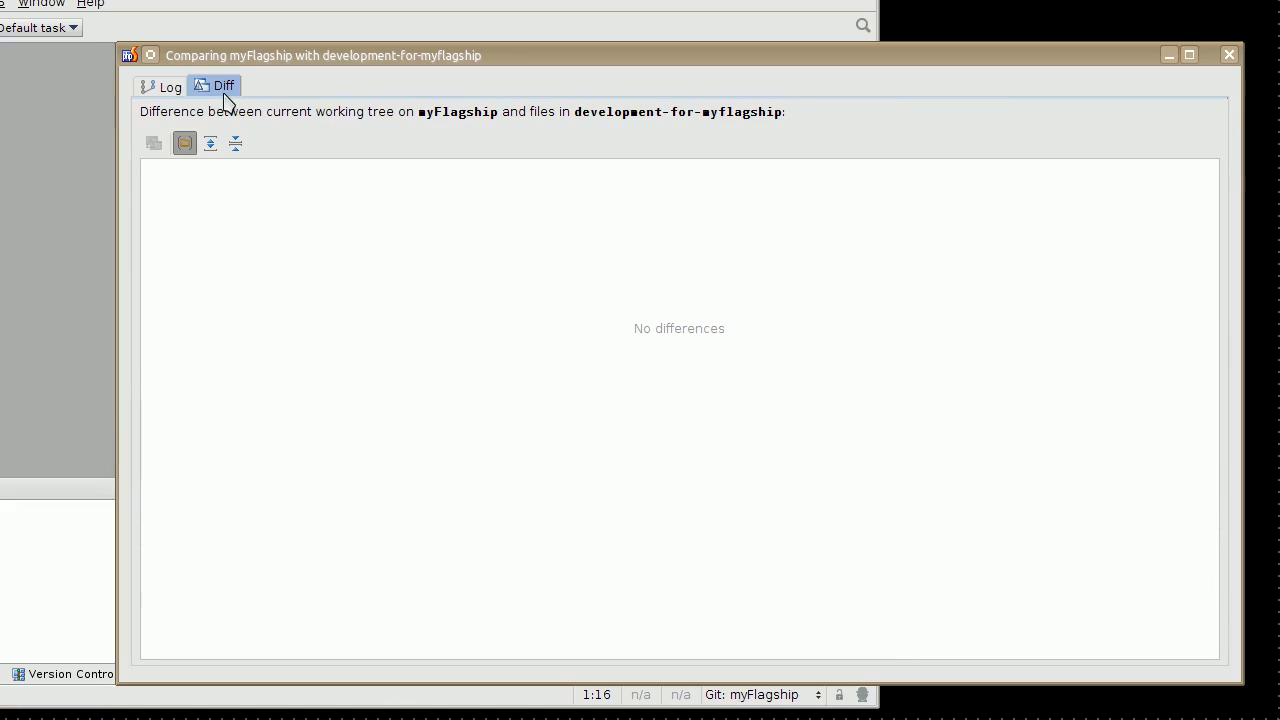
left_click(169, 85)
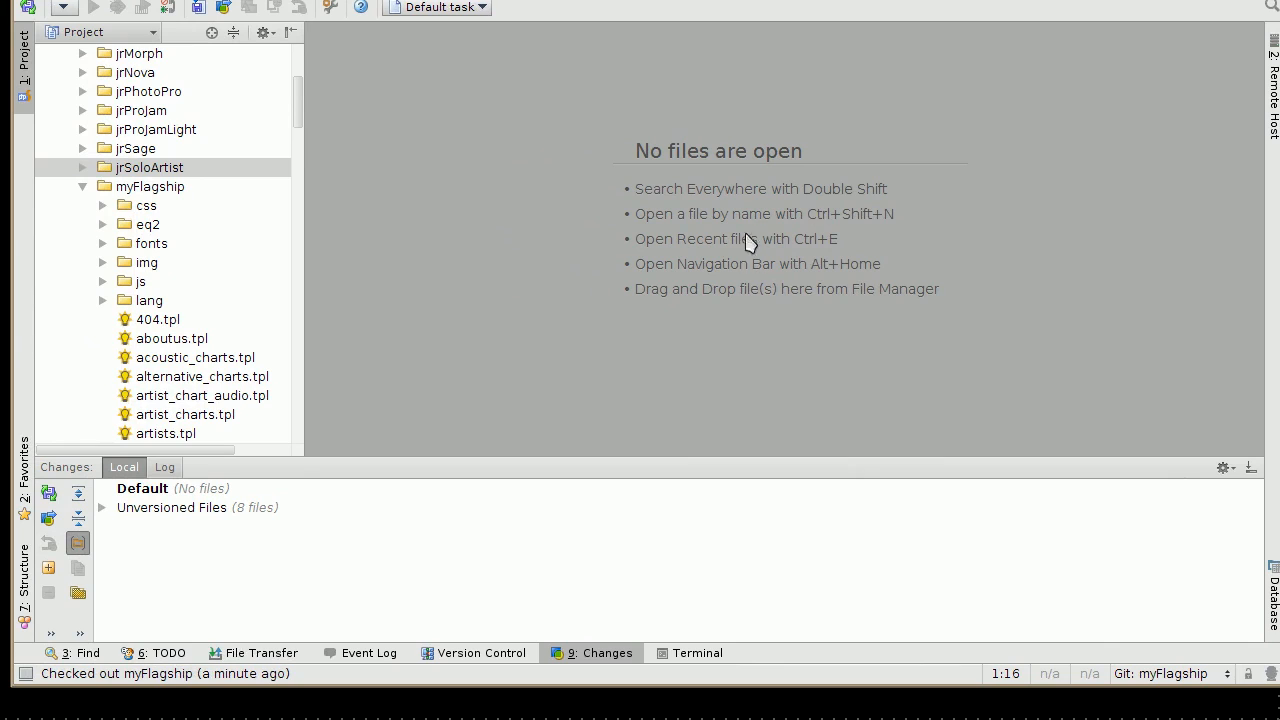
mouse_move(628, 376)
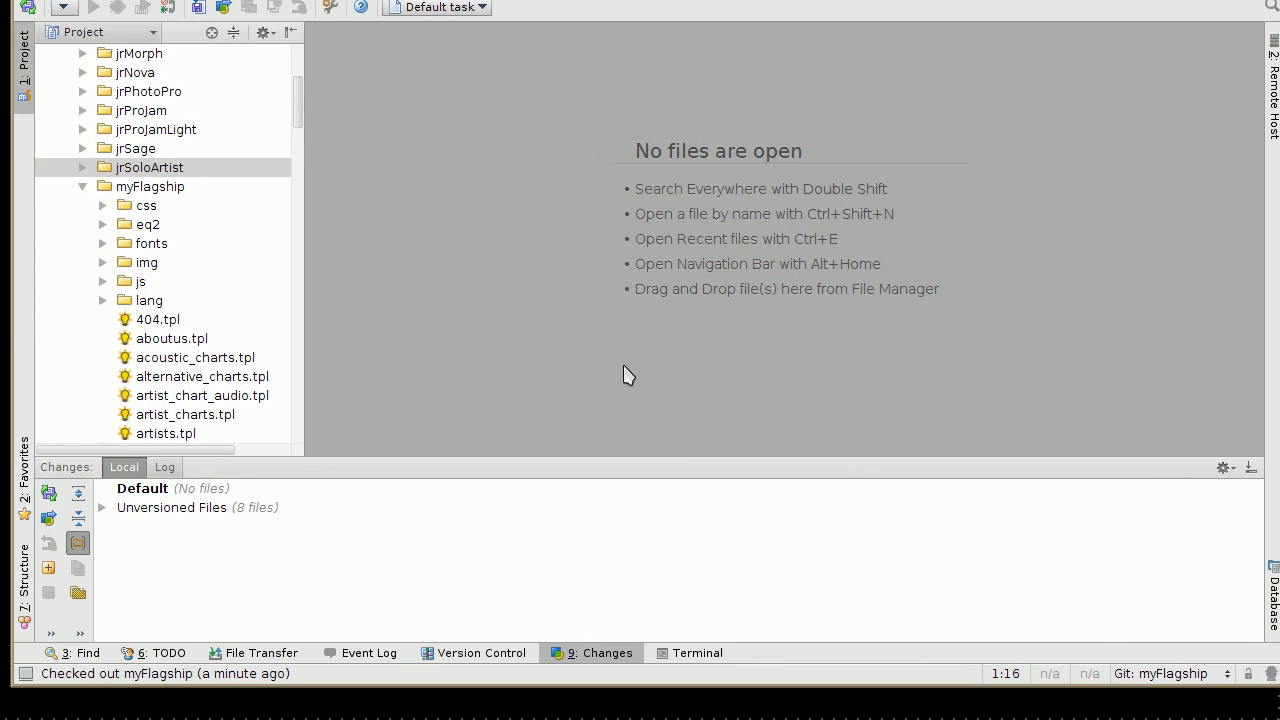
mouse_move(1025, 657)
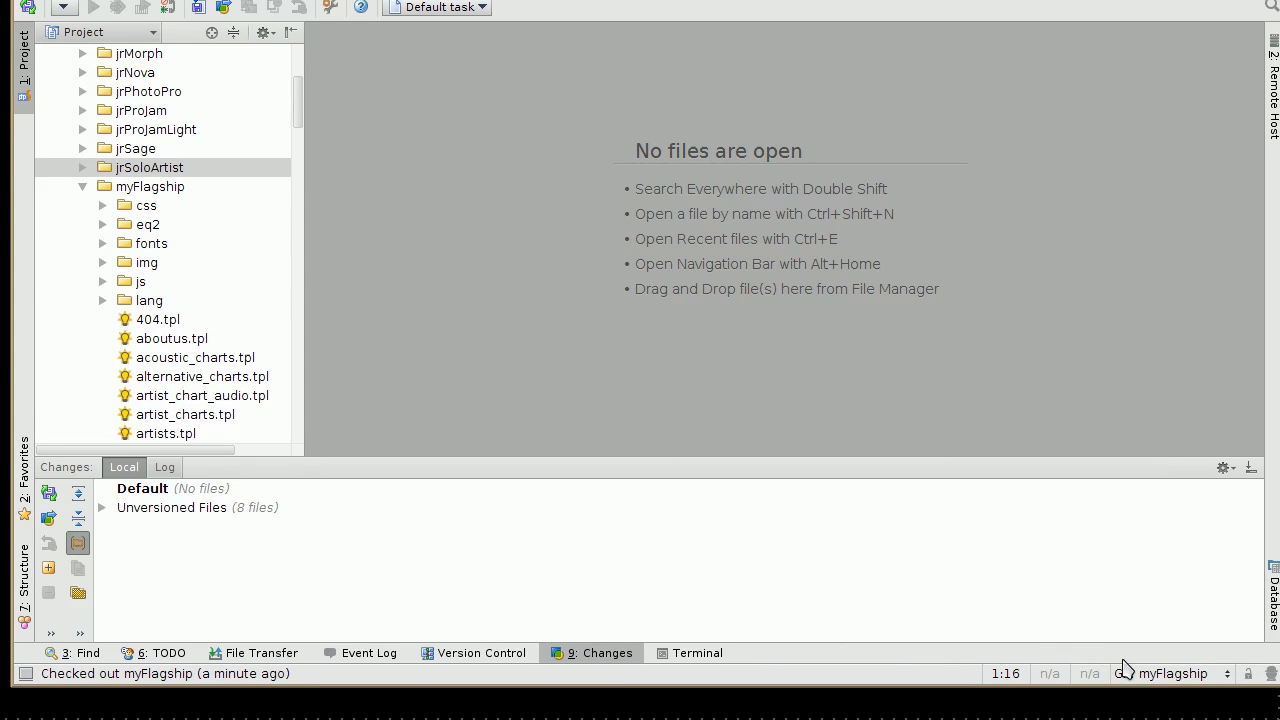
Delete the unmerged development-for-myflagship branch from the Git Branches popup
left_click(1173, 673)
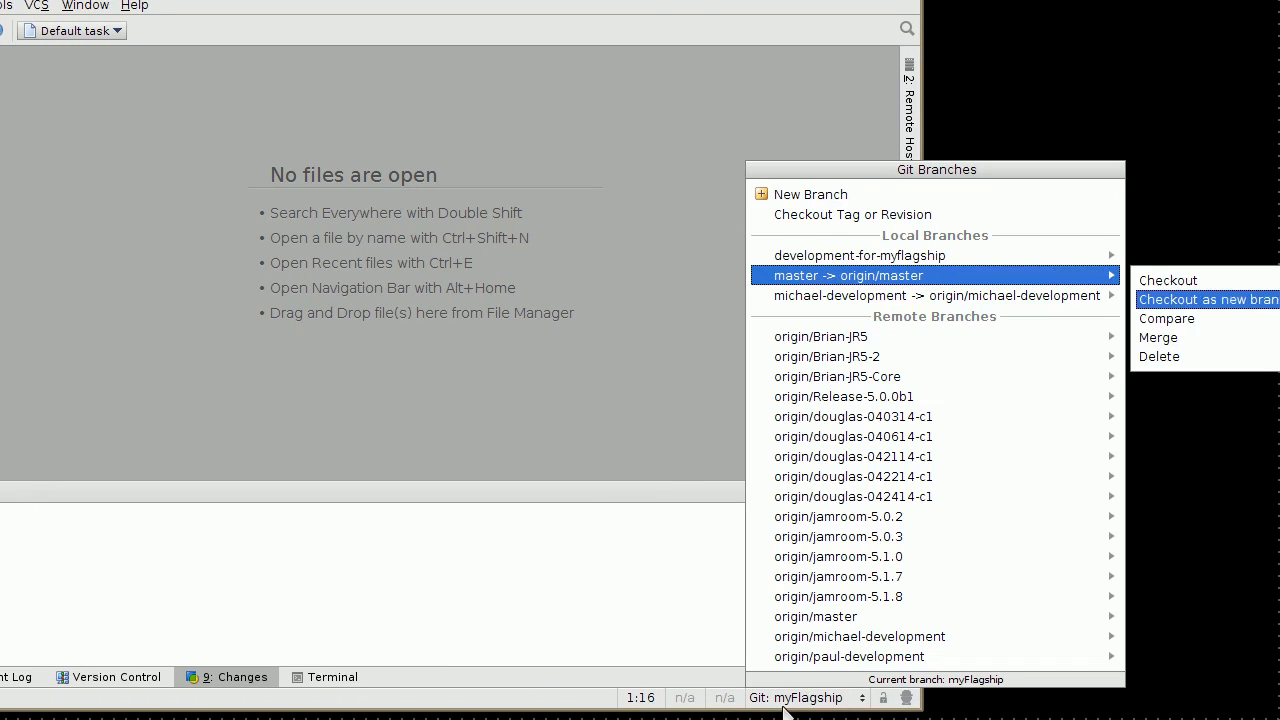
mouse_move(1157, 337)
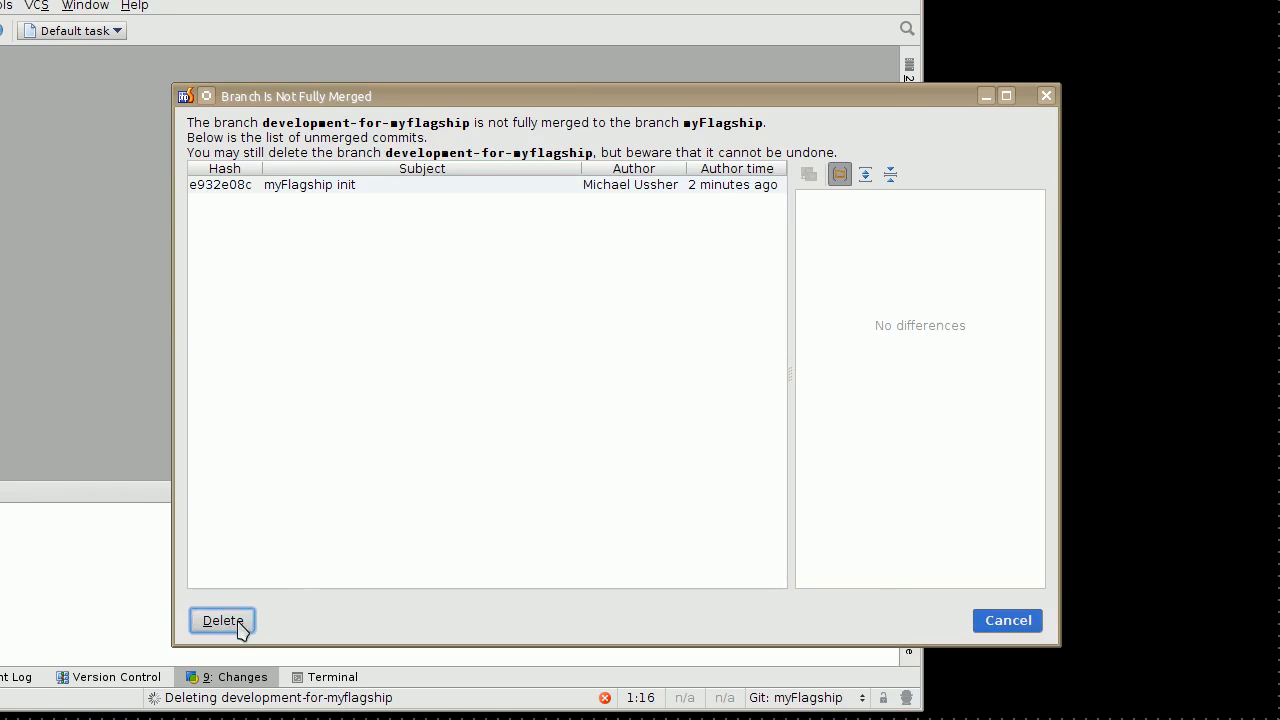
left_click(222, 620)
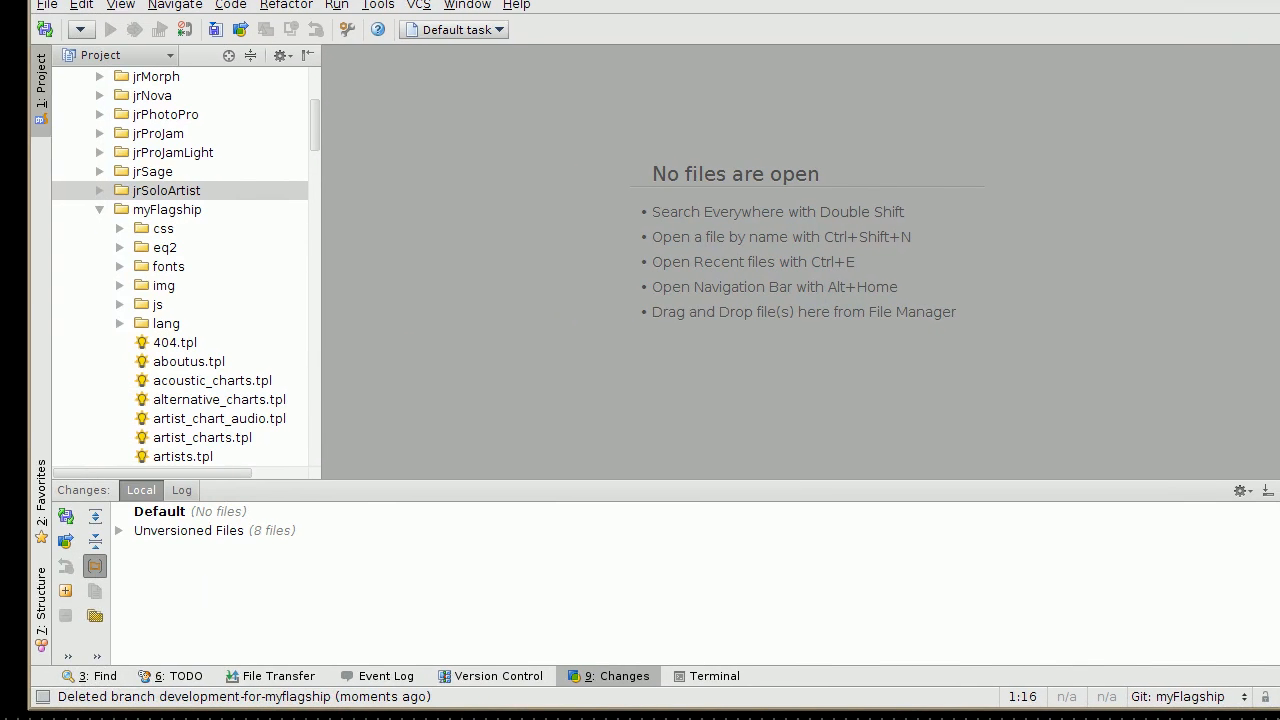
mouse_move(722, 320)
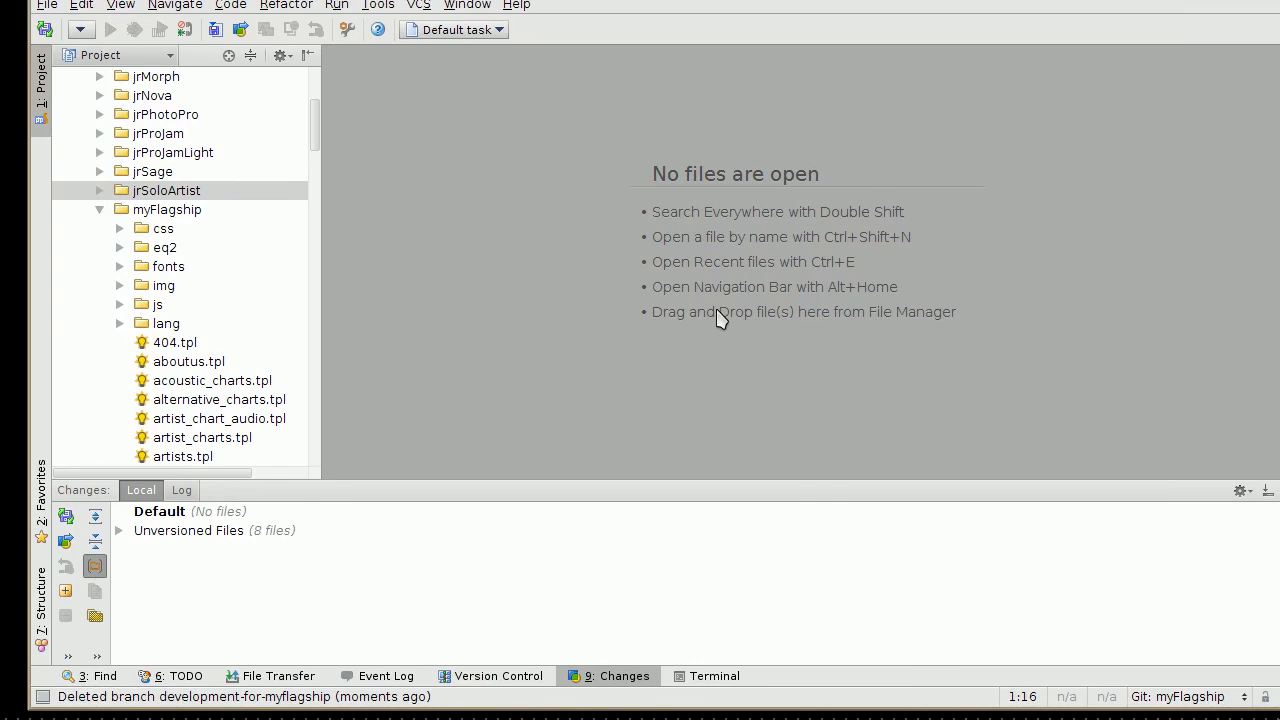